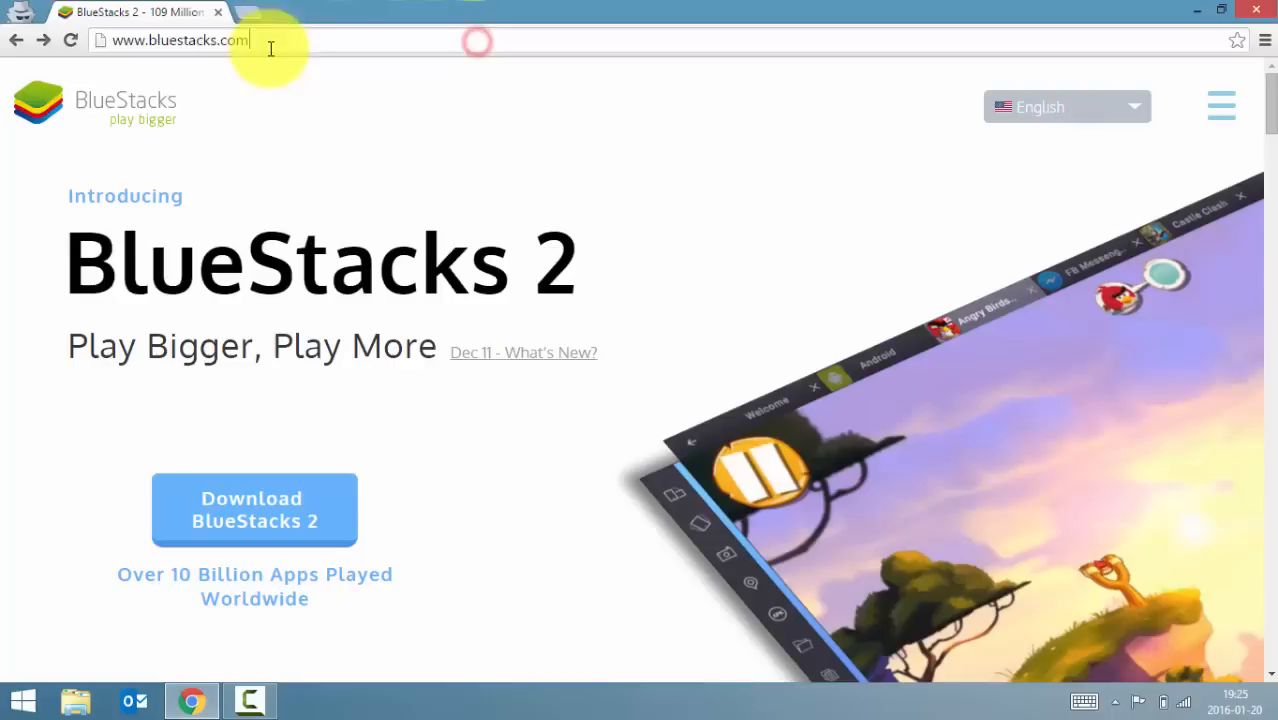
Select the bluestacks.com address and put the Chrome download site away to show the desktop.
click(180, 40)
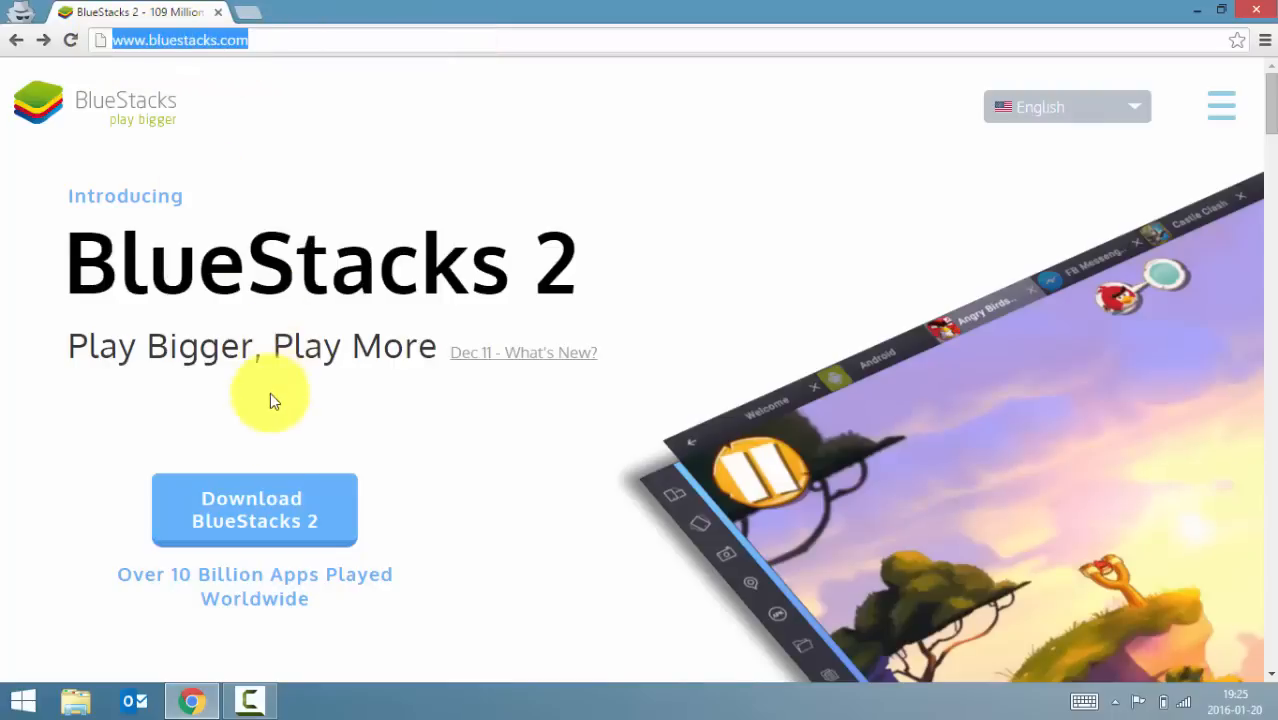
mouse_move(508, 440)
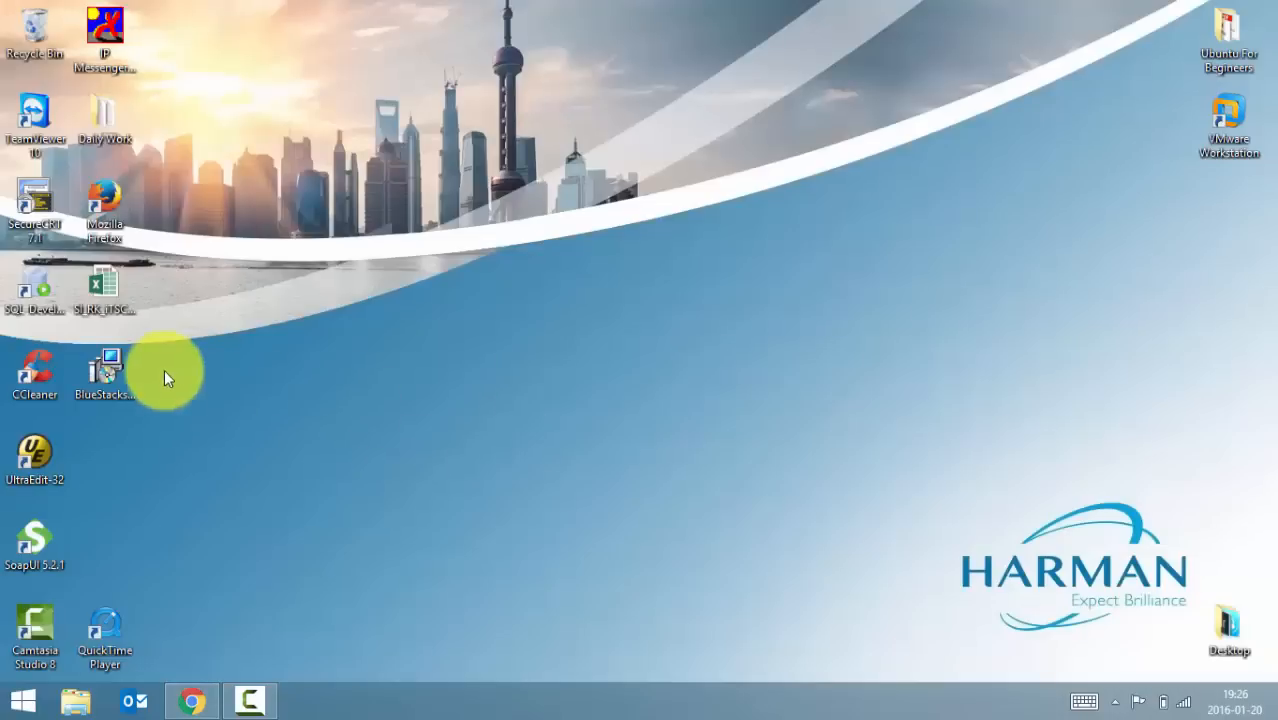
Run the BlueStacks installer, accepting the license and recommended app store and communication options.
double_click(104, 370)
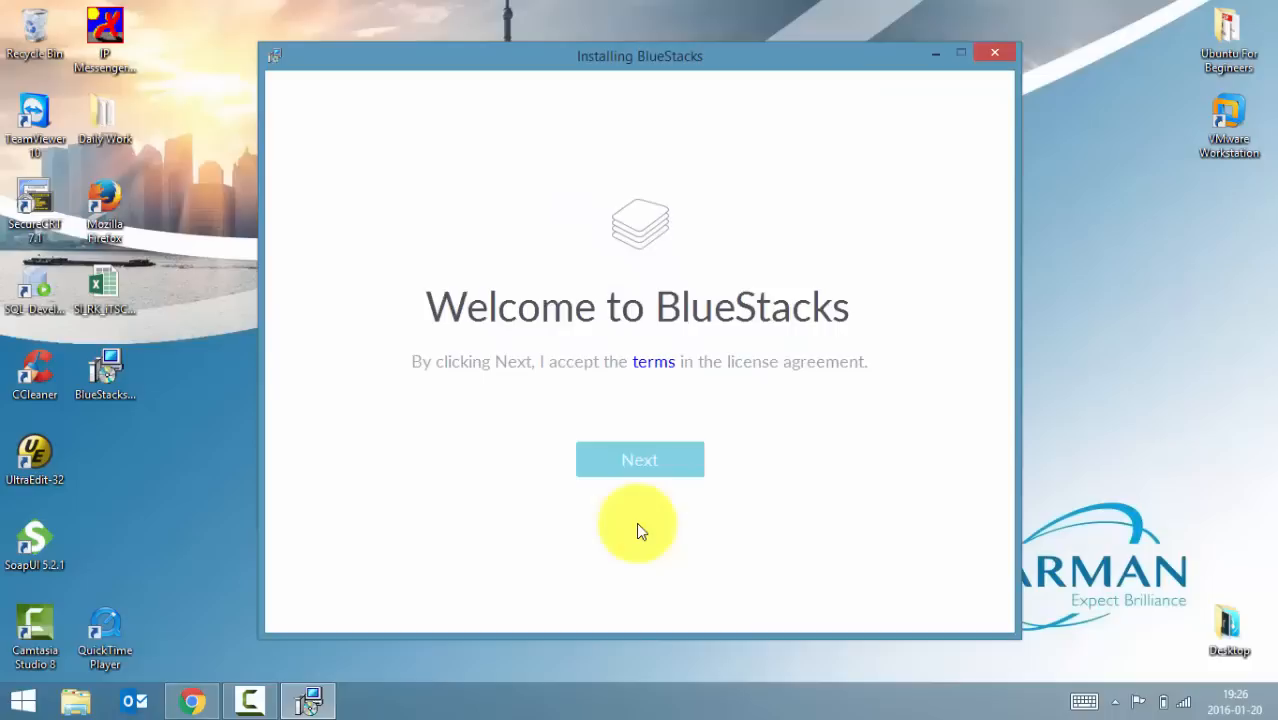
click(640, 458)
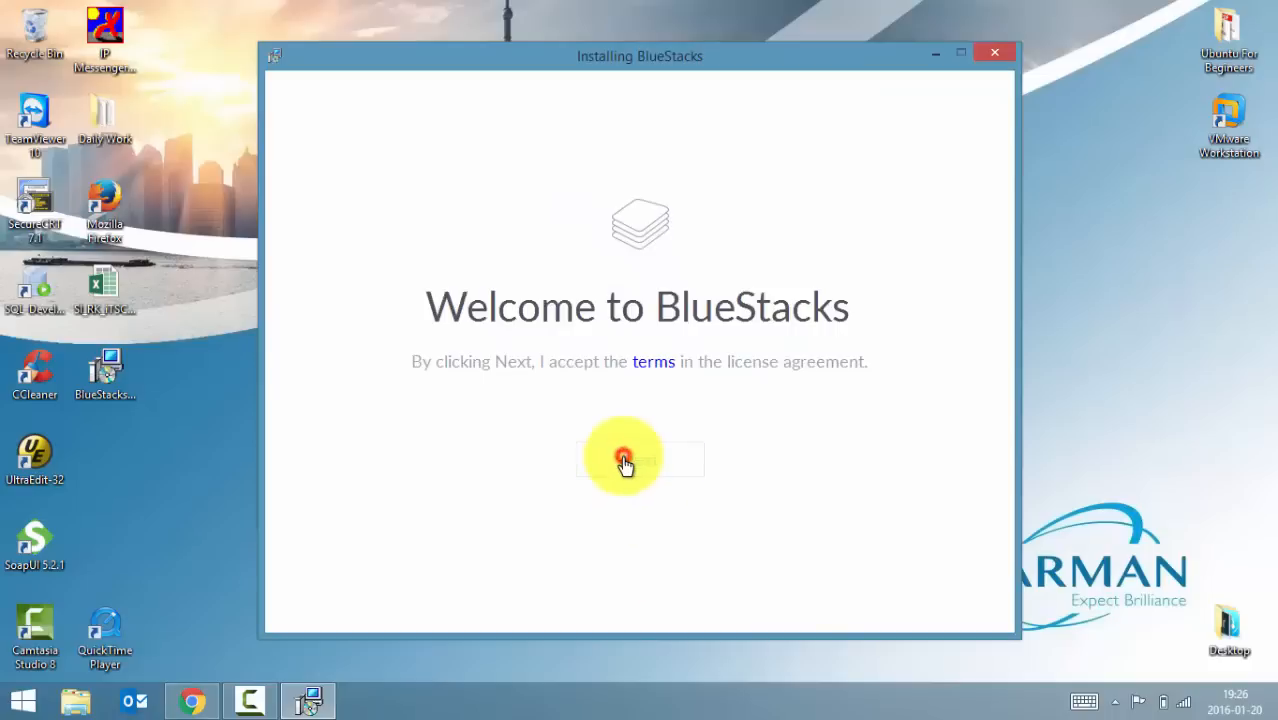
click(624, 458)
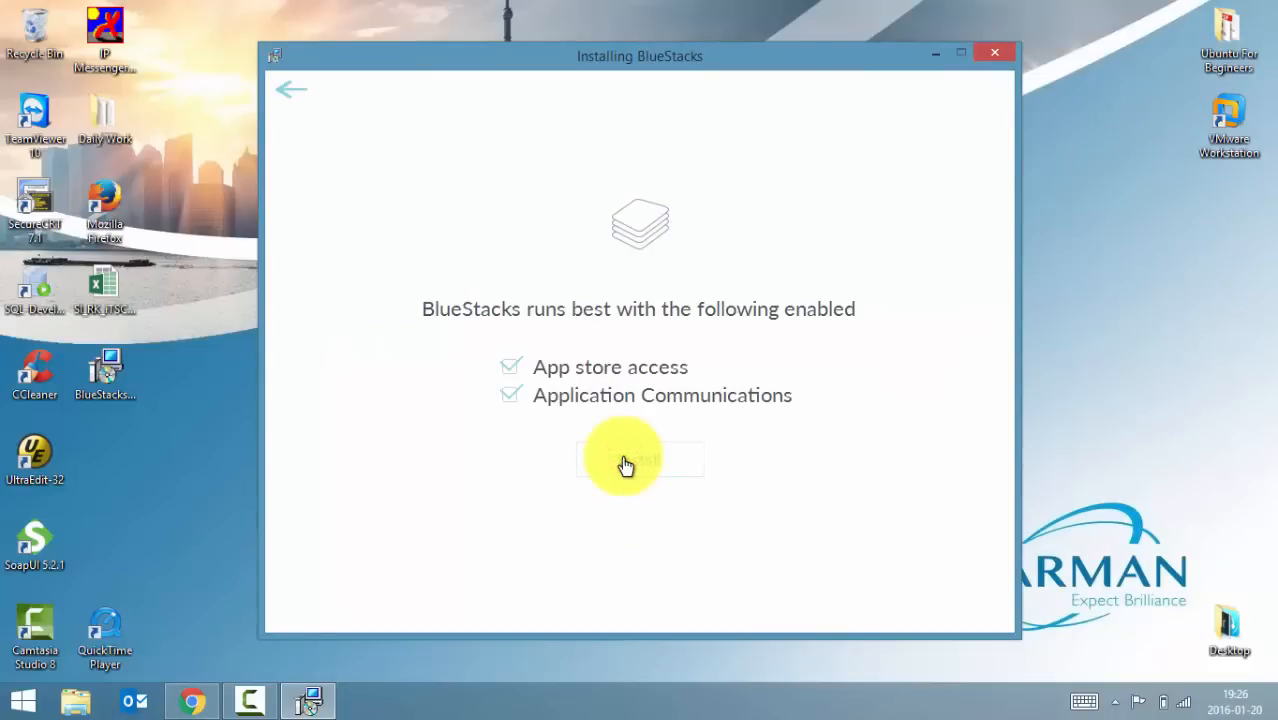
mouse_move(652, 476)
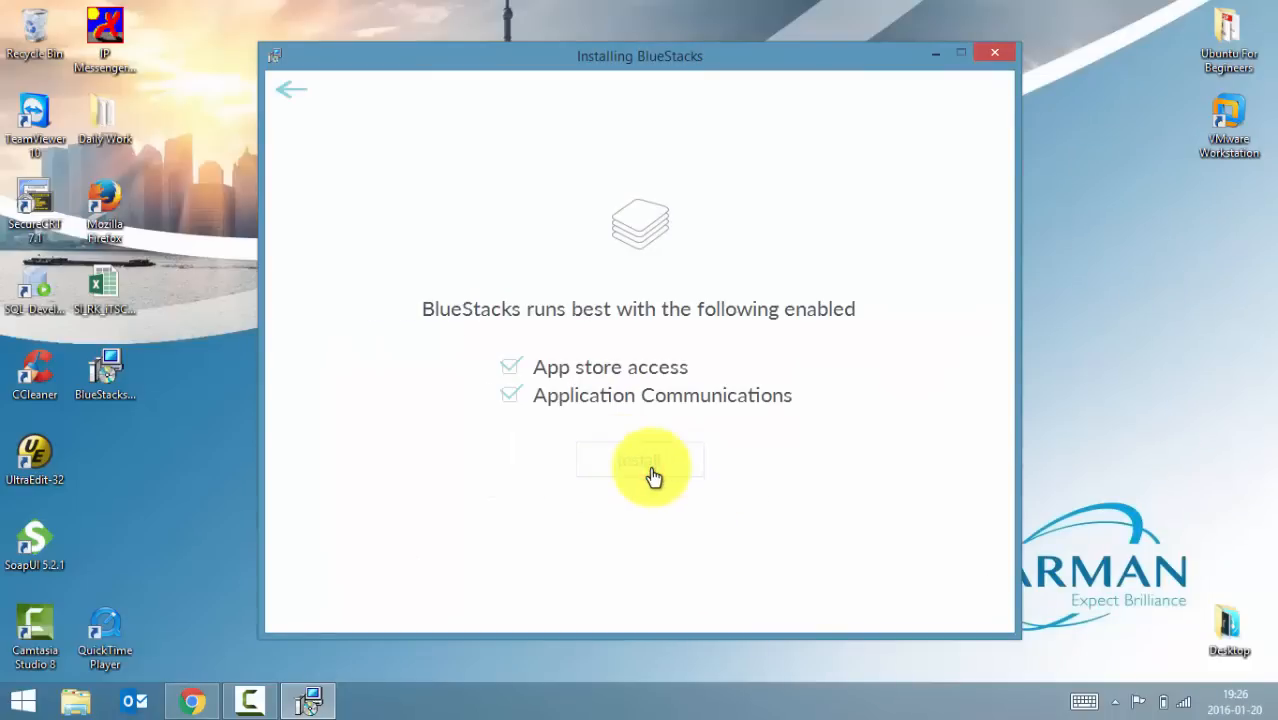
click(640, 464)
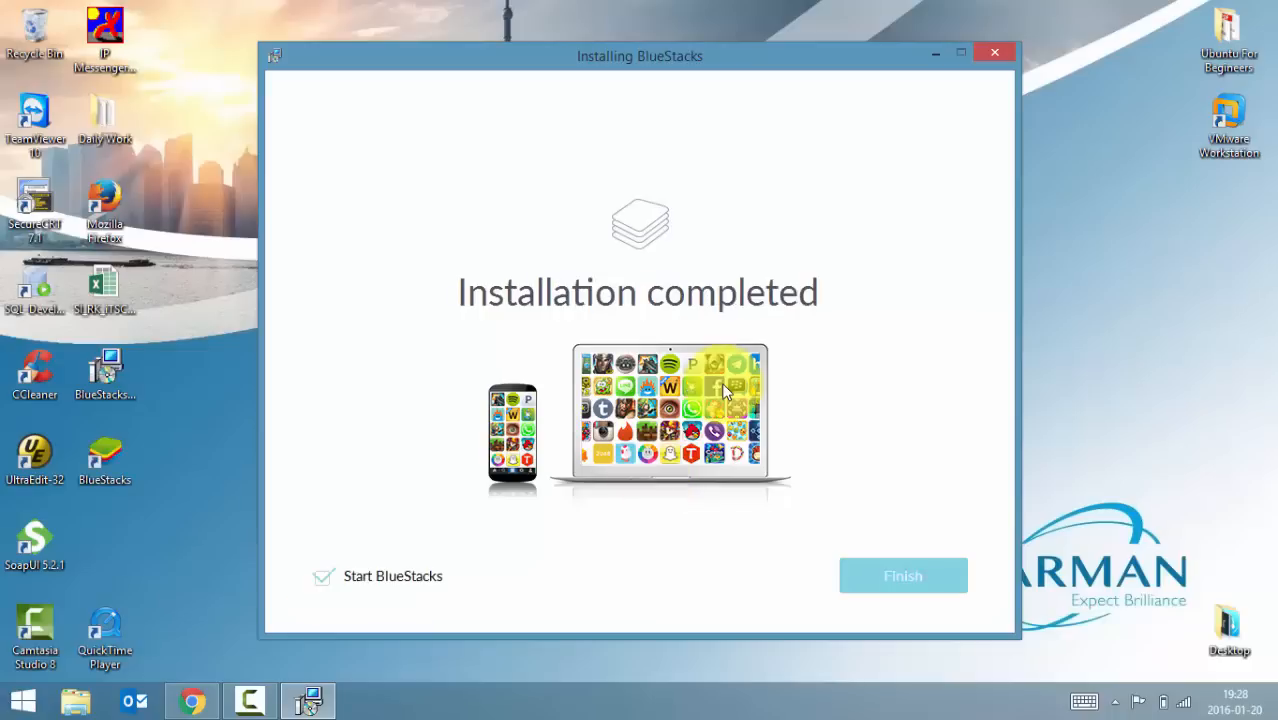
mouse_move(688, 696)
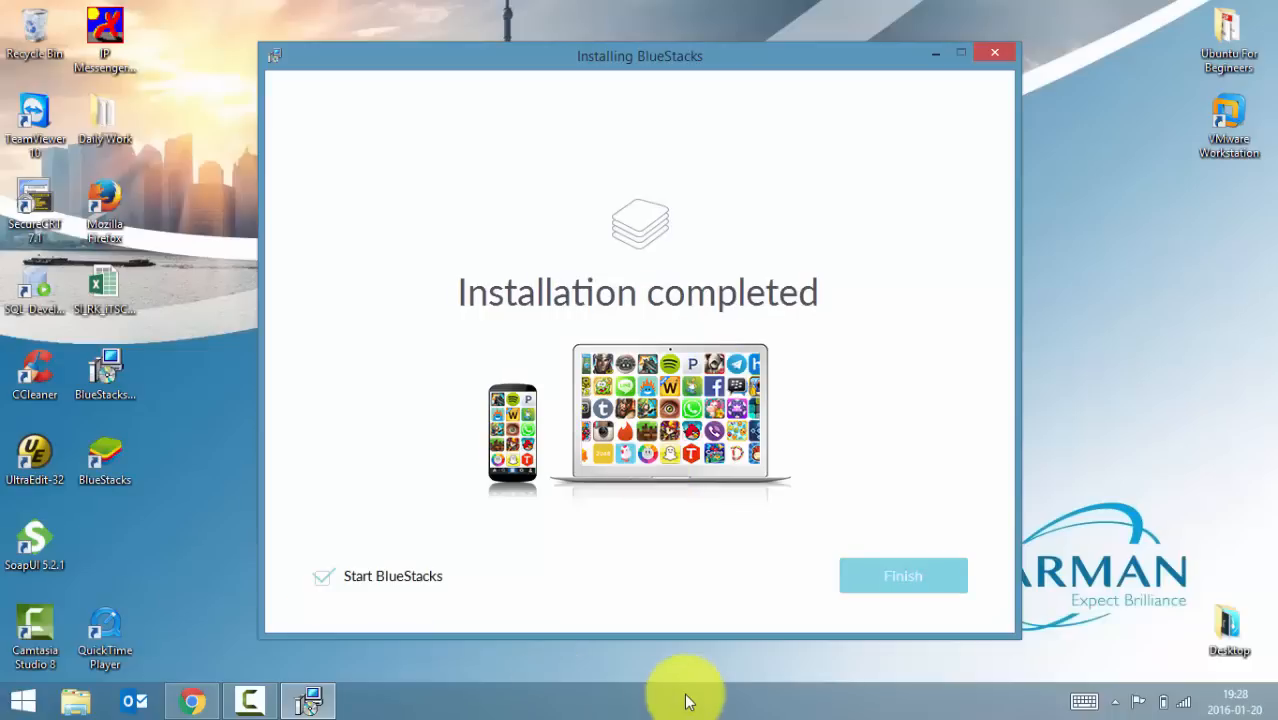
Finish the installer, launch BlueStacks and go to the Android home screen.
click(900, 576)
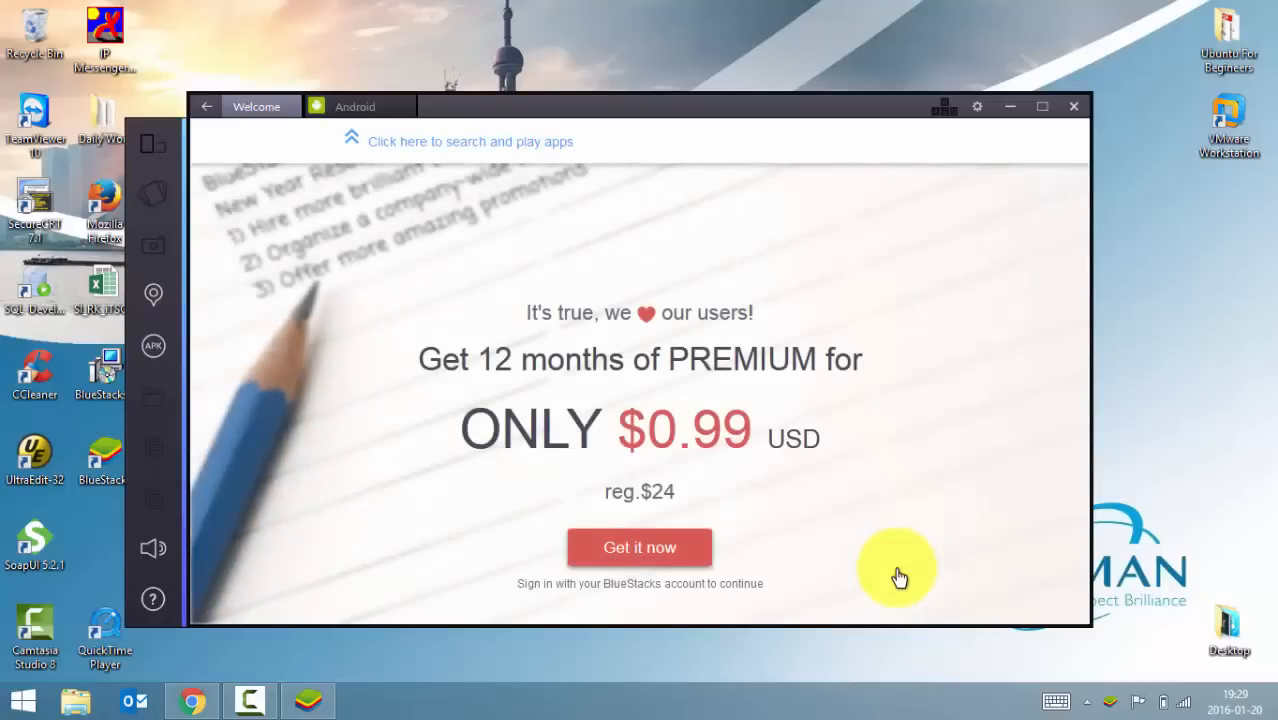
mouse_move(264, 304)
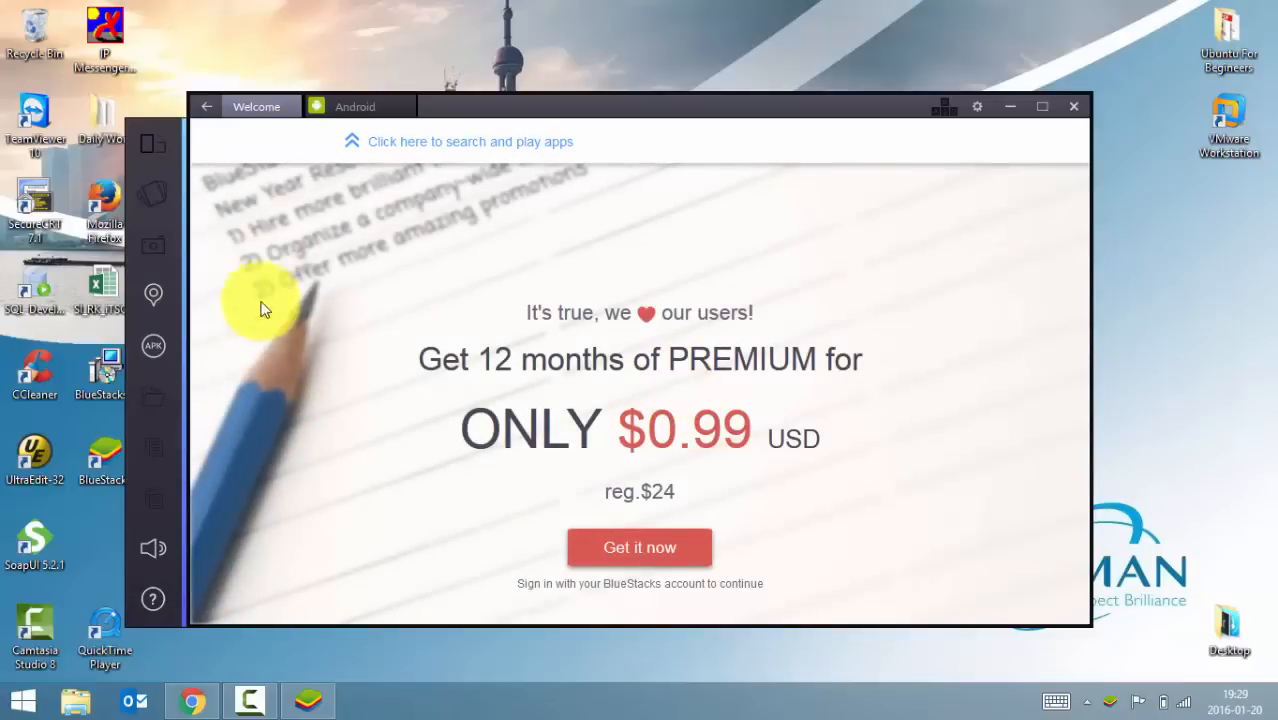
click(356, 106)
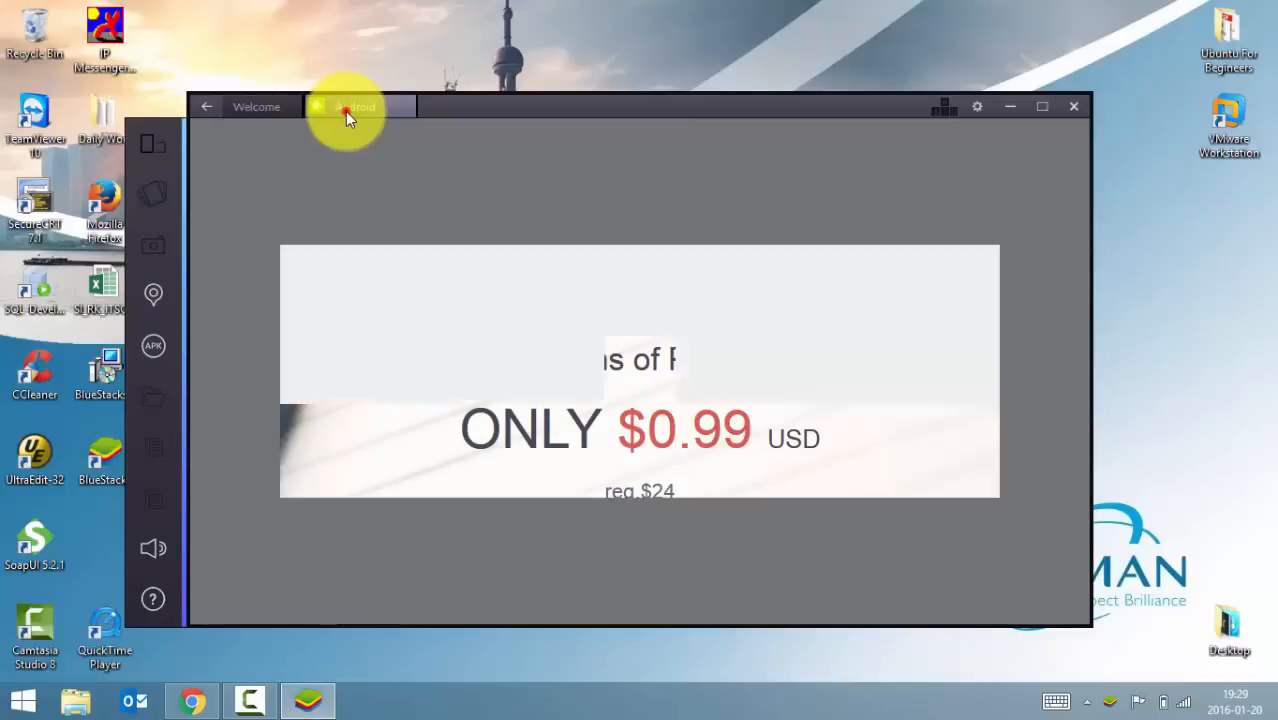
click(356, 108)
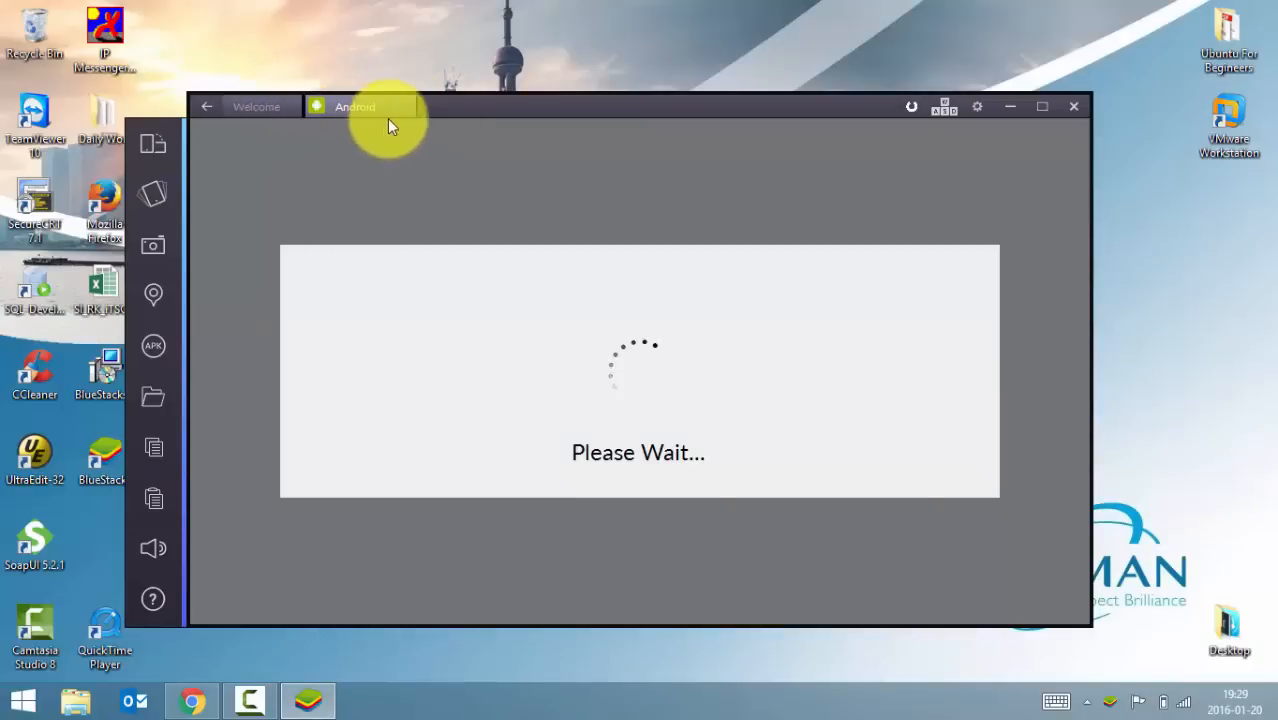
mouse_move(400, 114)
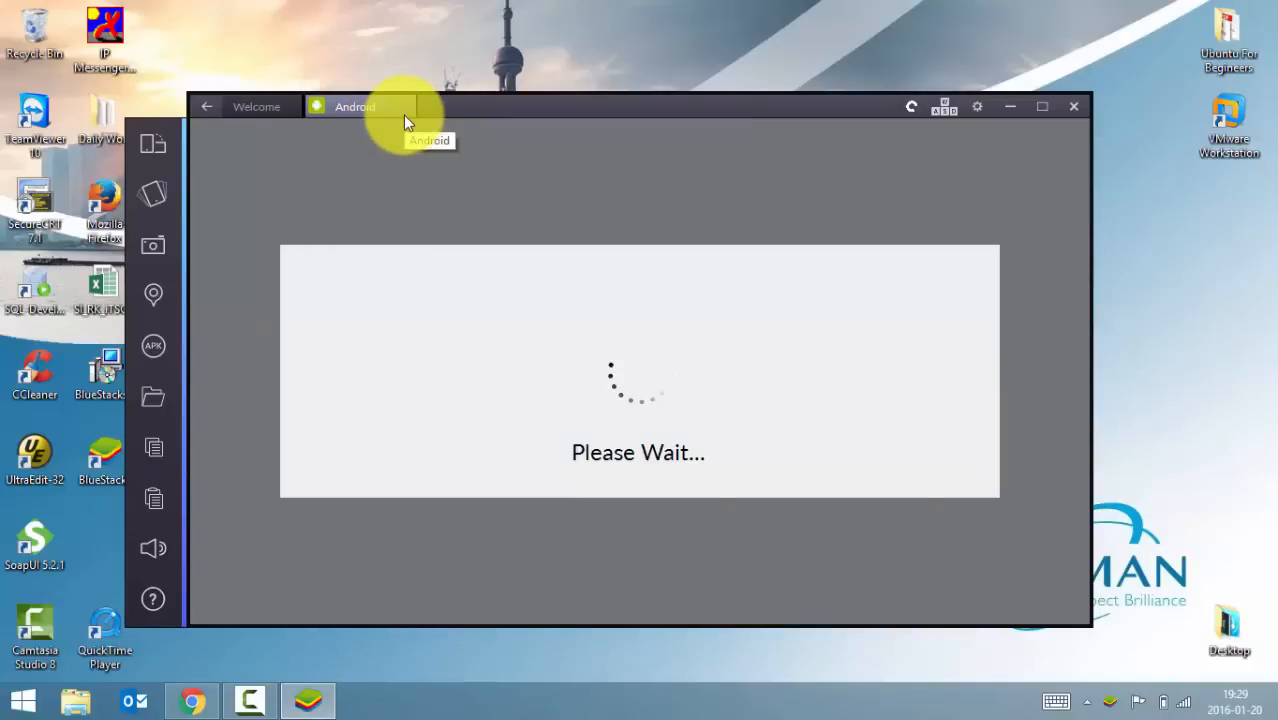
mouse_move(236, 160)
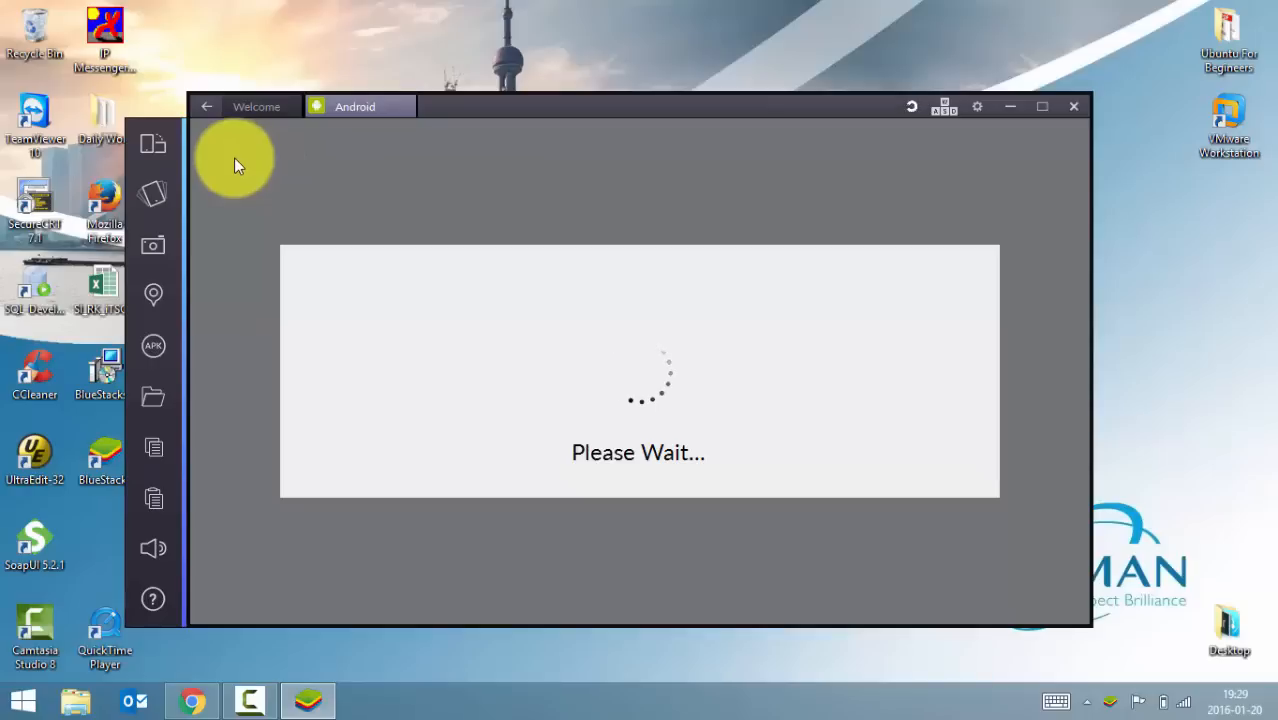
mouse_move(358, 178)
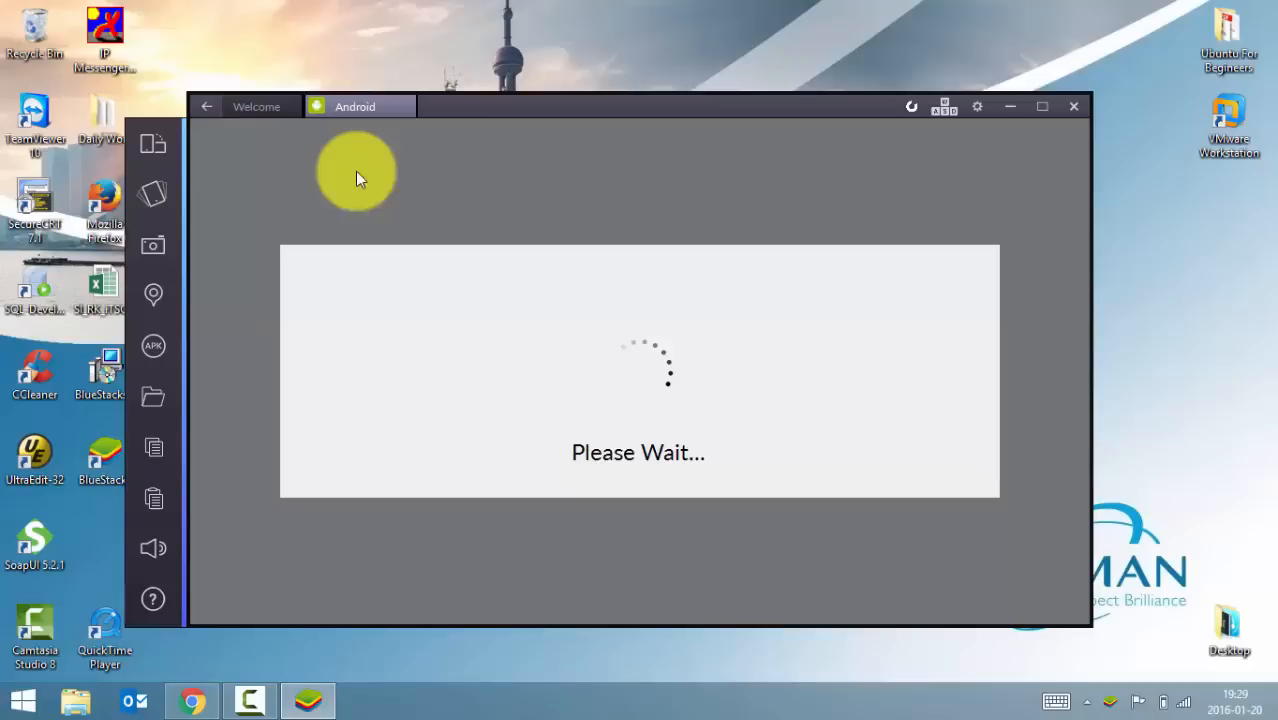
mouse_move(396, 170)
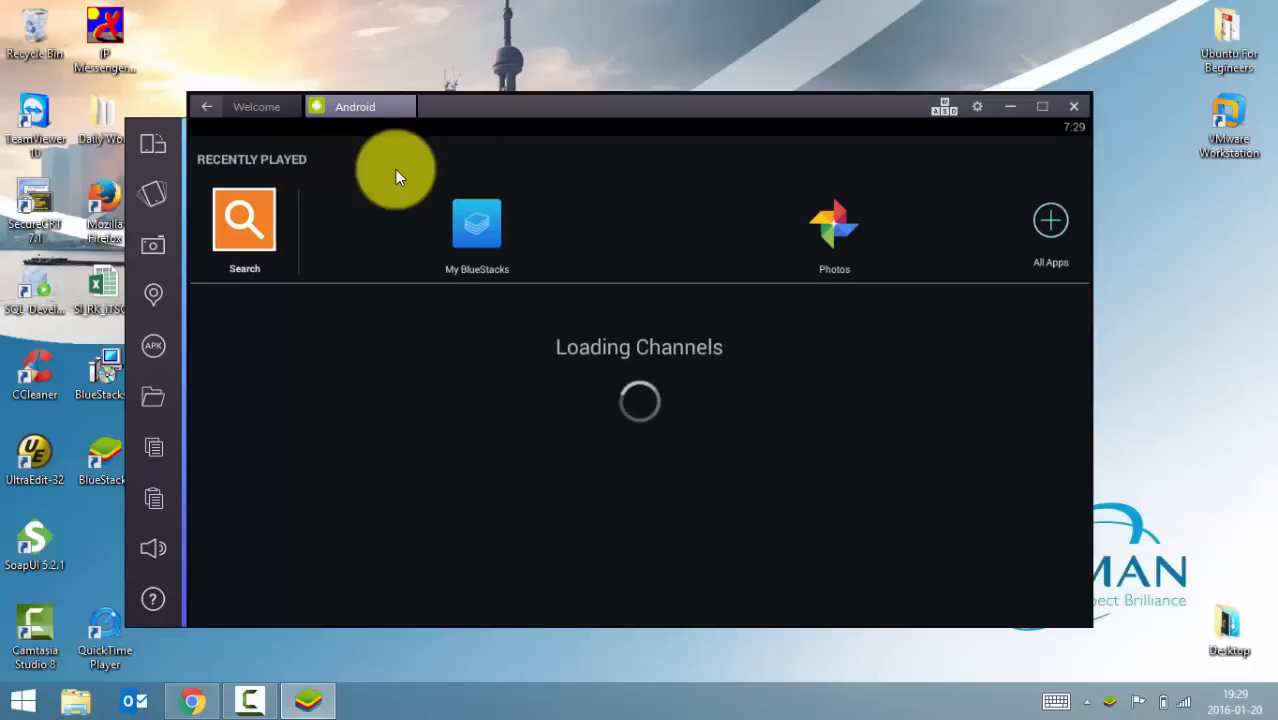
mouse_move(812, 168)
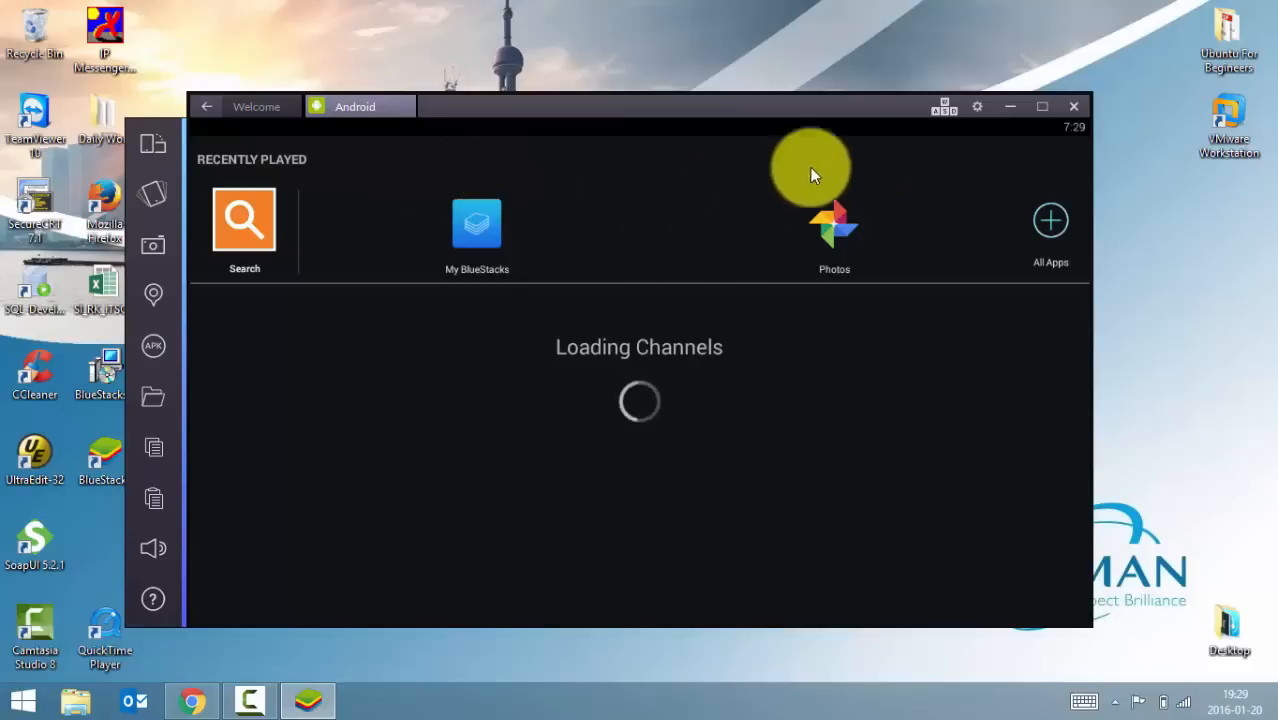
mouse_move(976, 108)
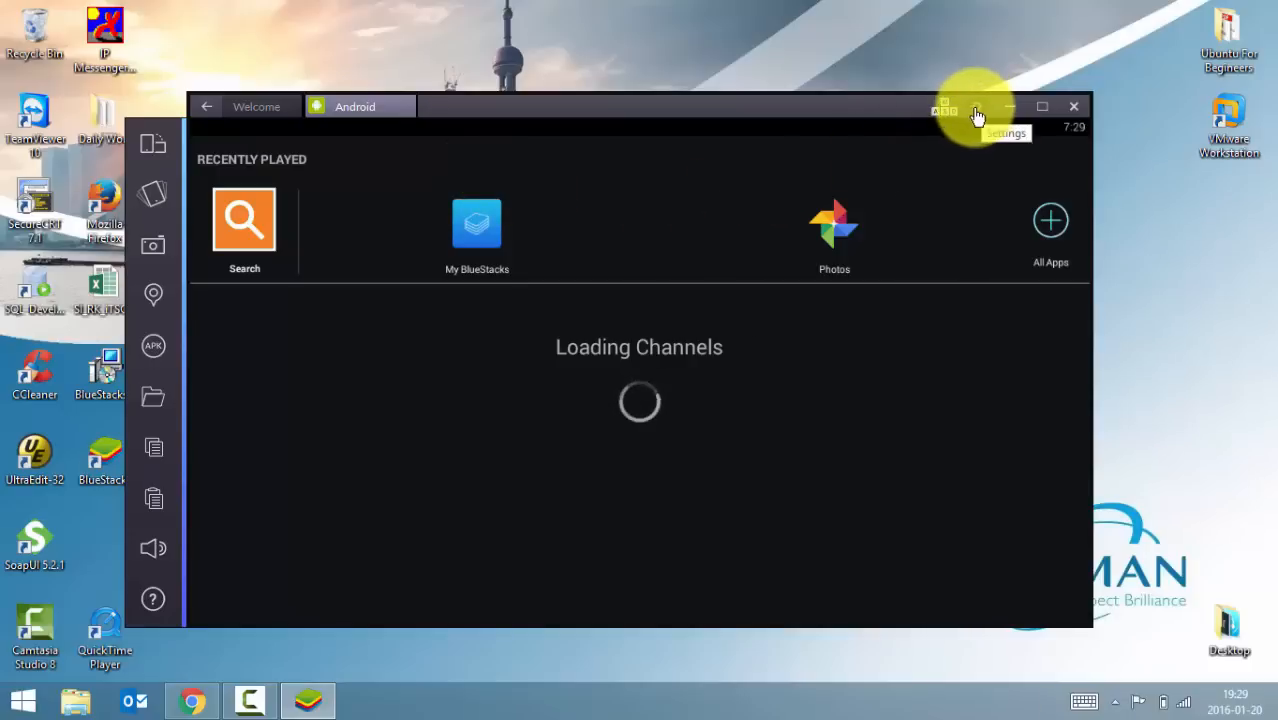
From the gear menu reach Android settings and start adding a Google account.
click(976, 110)
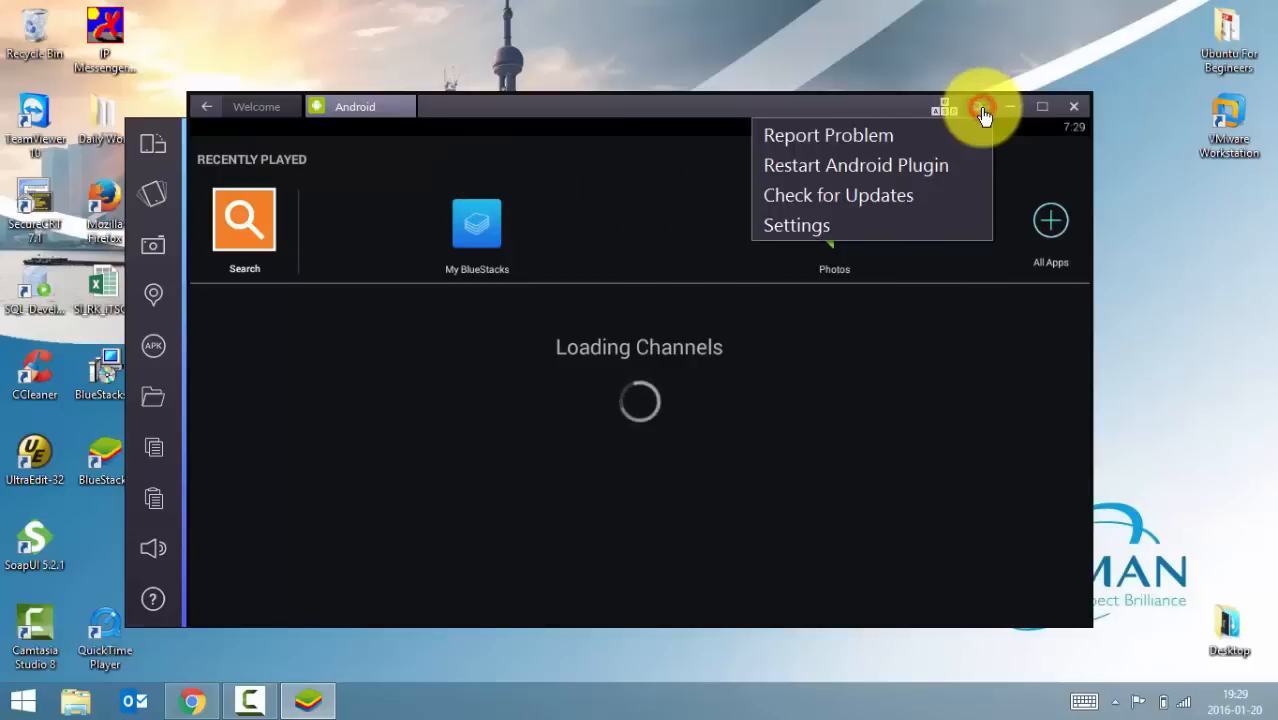
click(796, 224)
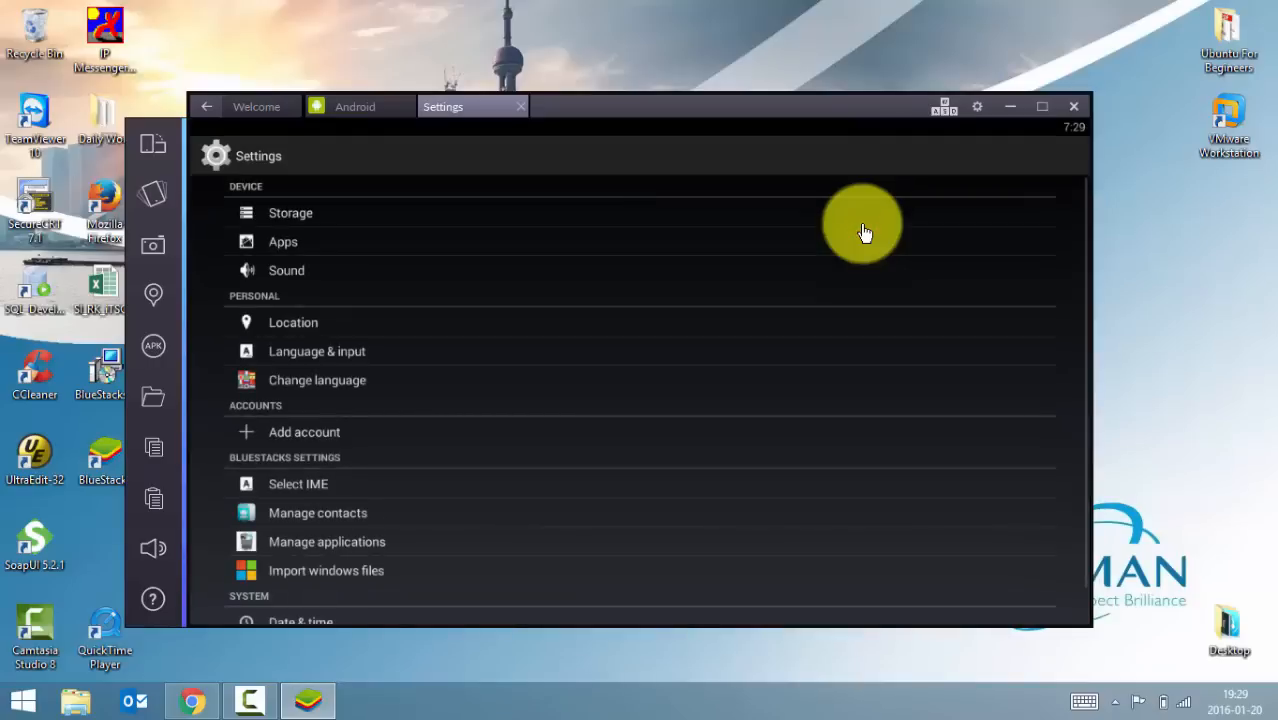
mouse_move(324, 436)
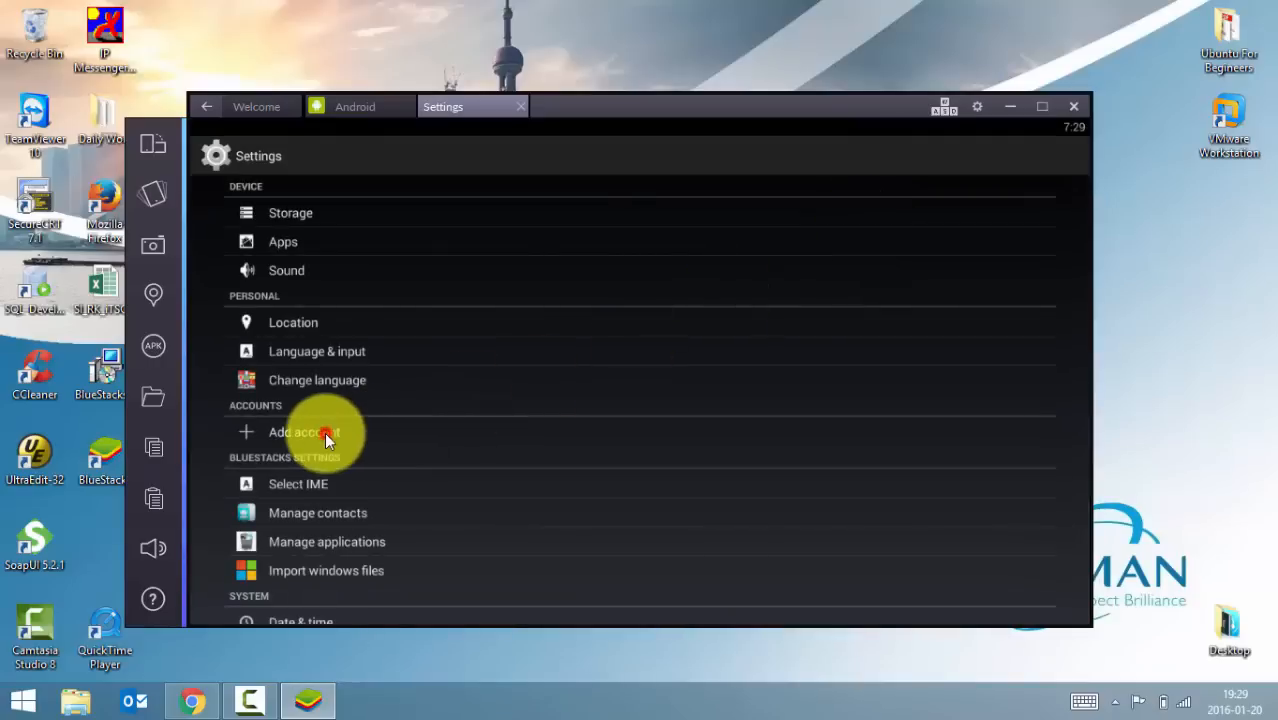
click(304, 432)
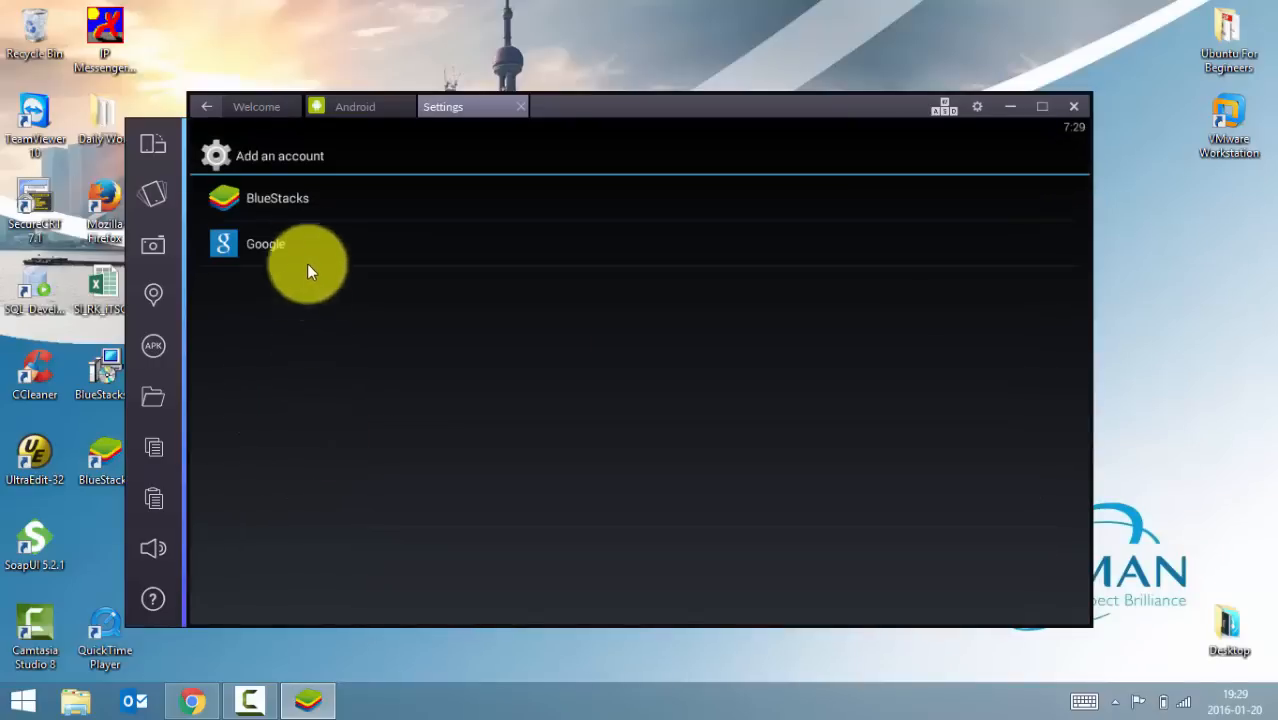
click(264, 244)
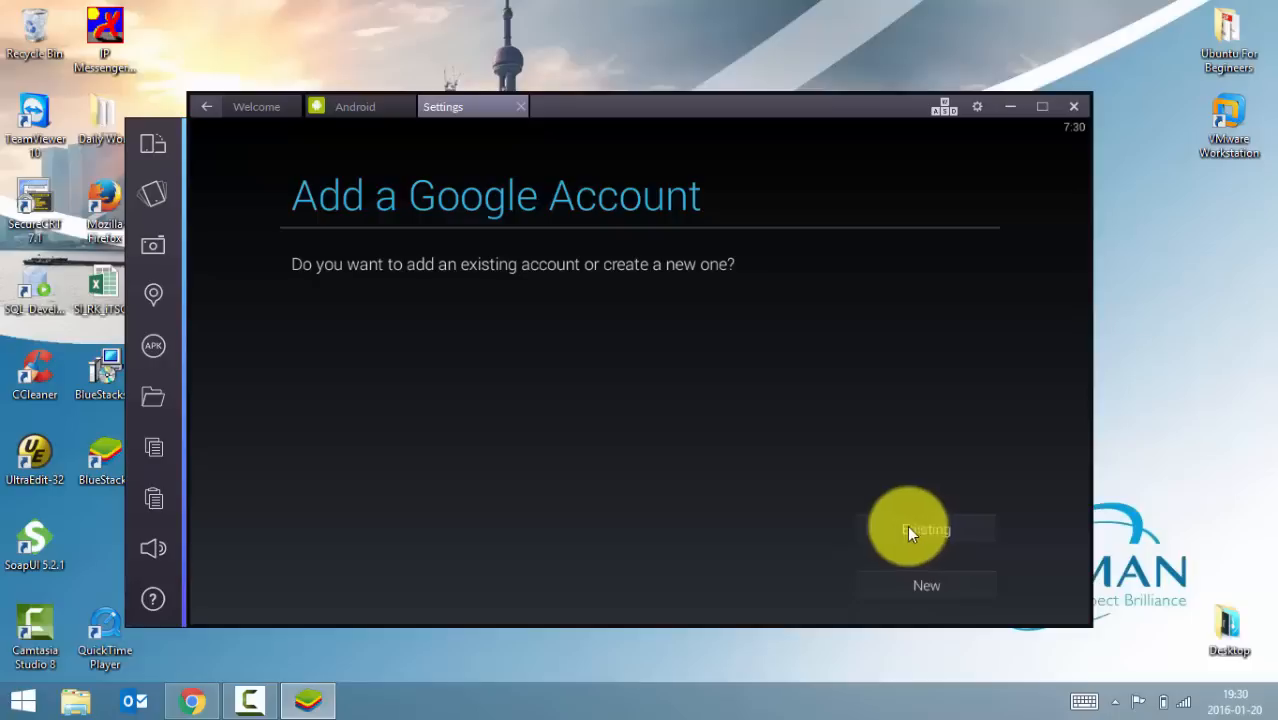
Sign in with an existing Google account, accept the terms and confirm Google services.
click(924, 530)
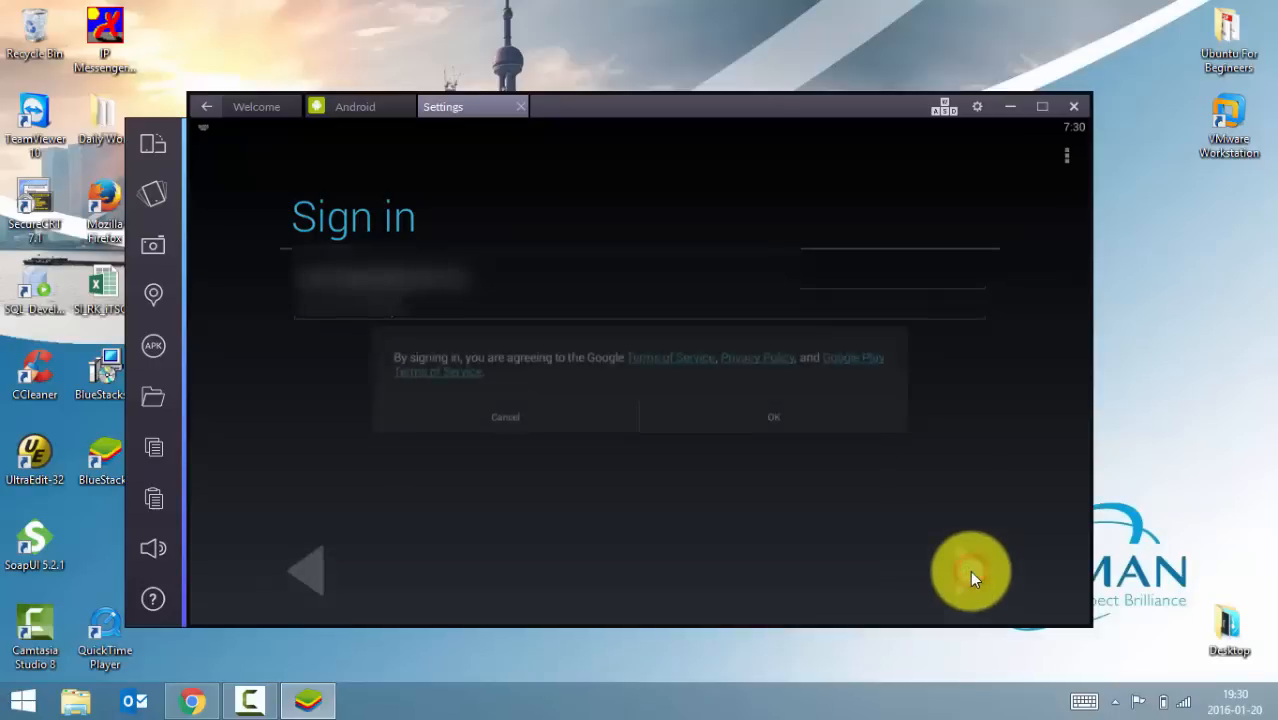
click(772, 418)
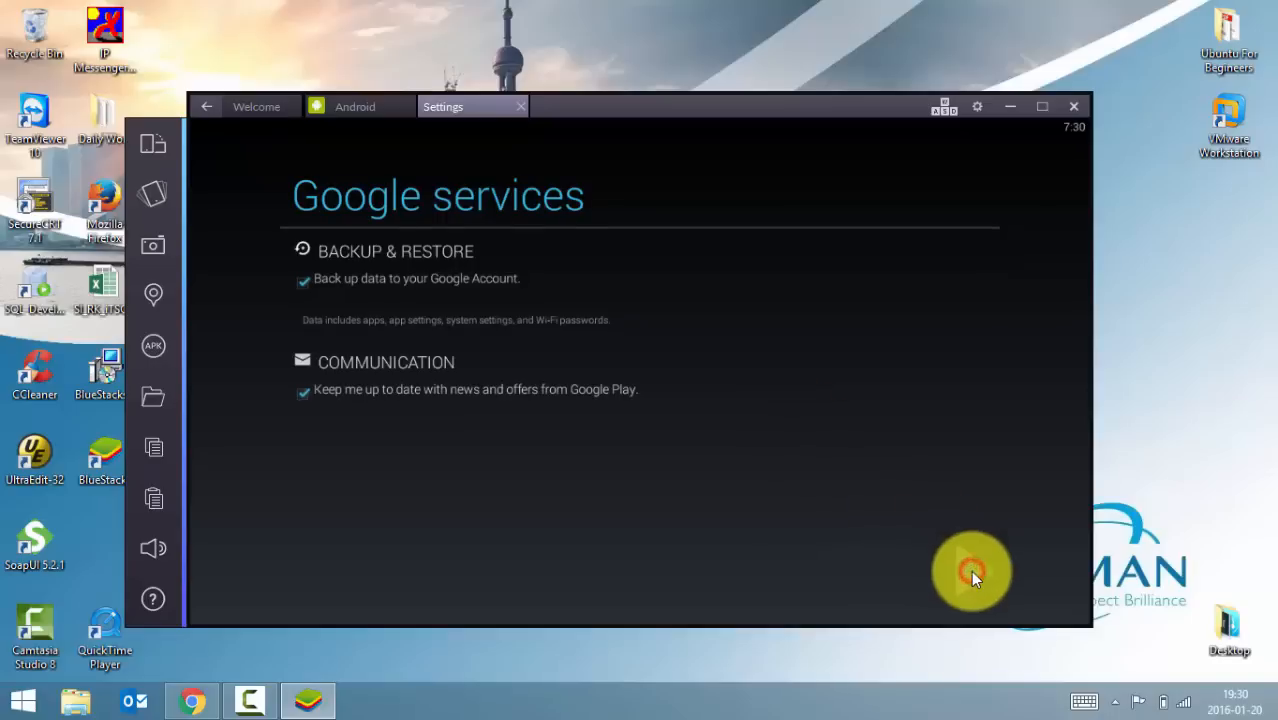
click(972, 572)
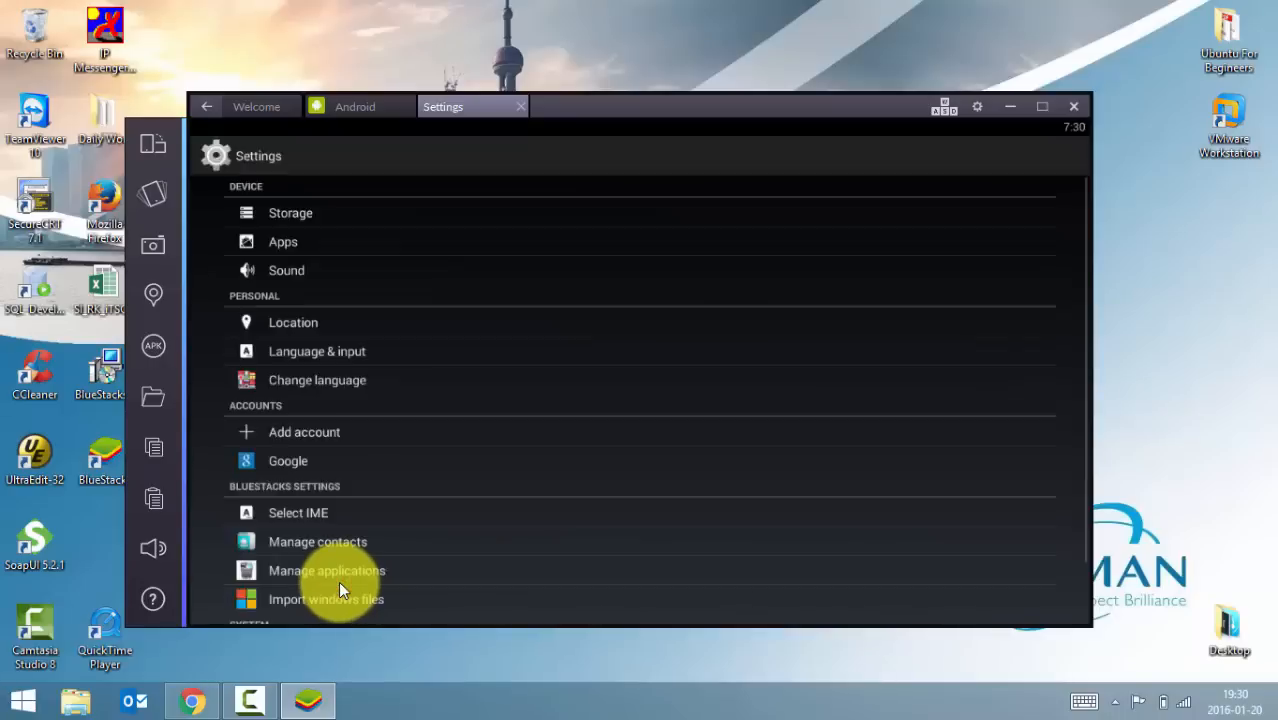
mouse_move(518, 110)
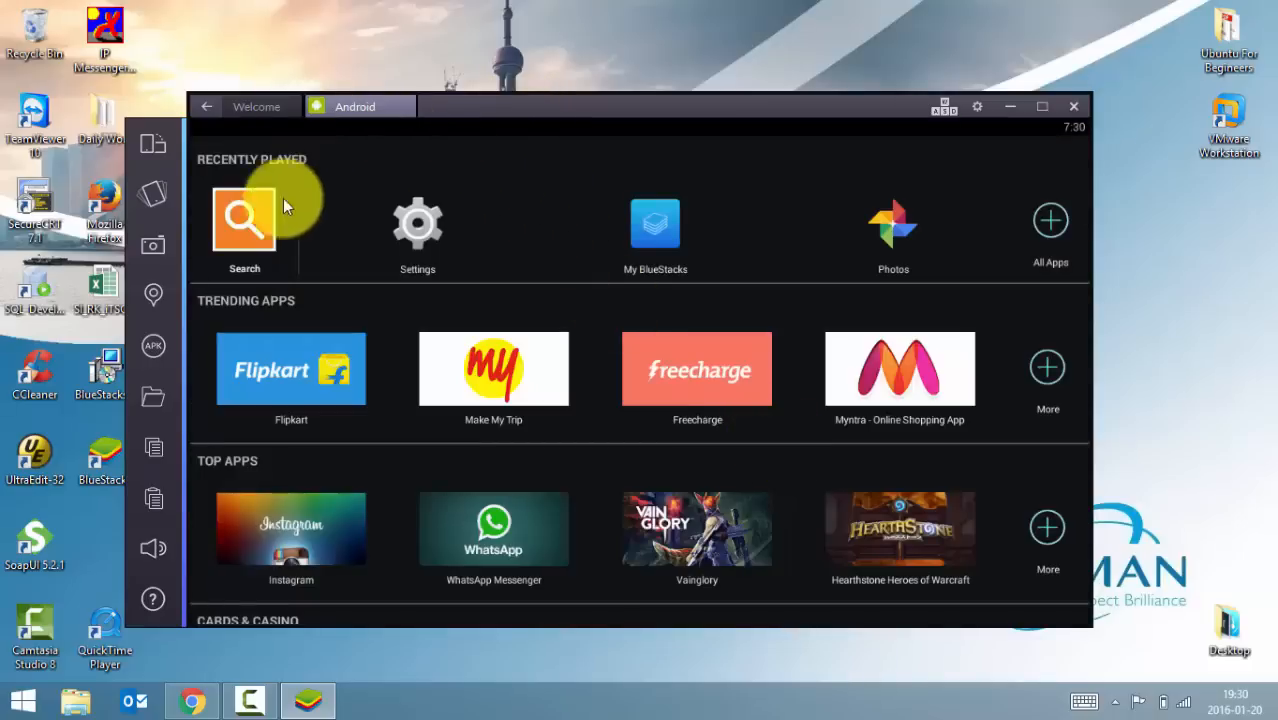
Search the apps for 'whatsapp', correcting the misspelling so a WhatsApp result appears.
click(244, 222)
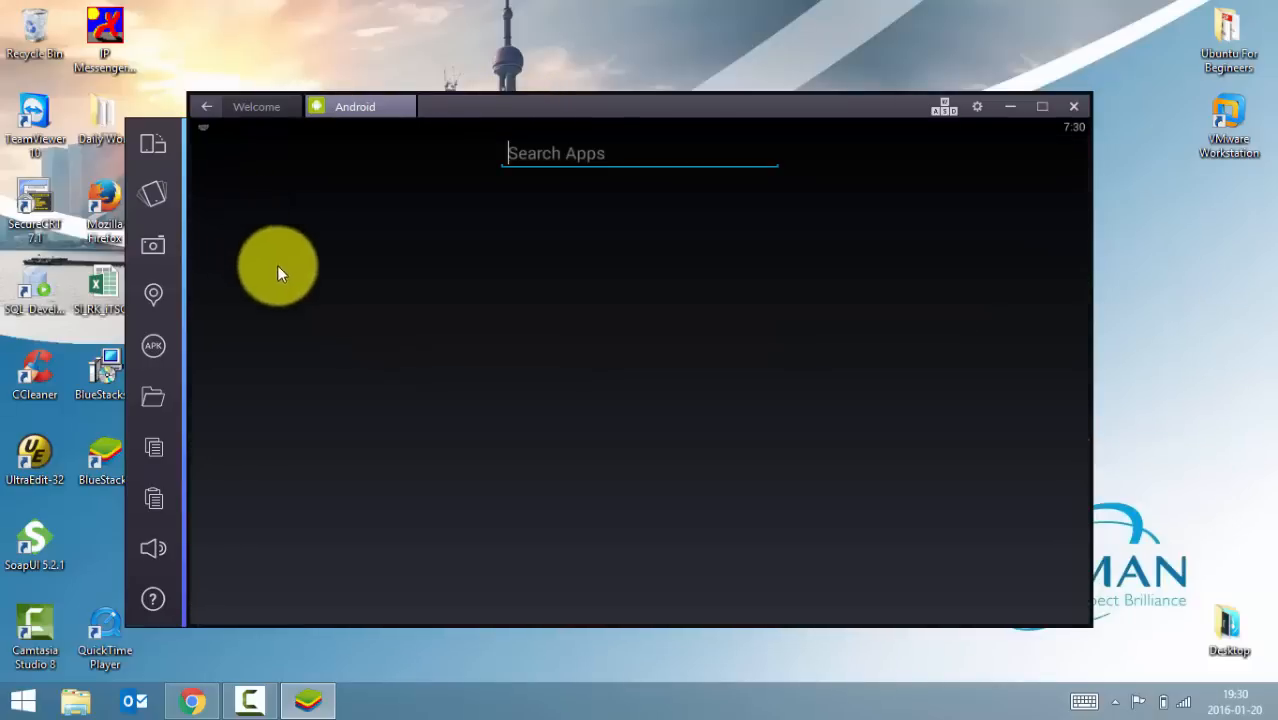
mouse_move(372, 278)
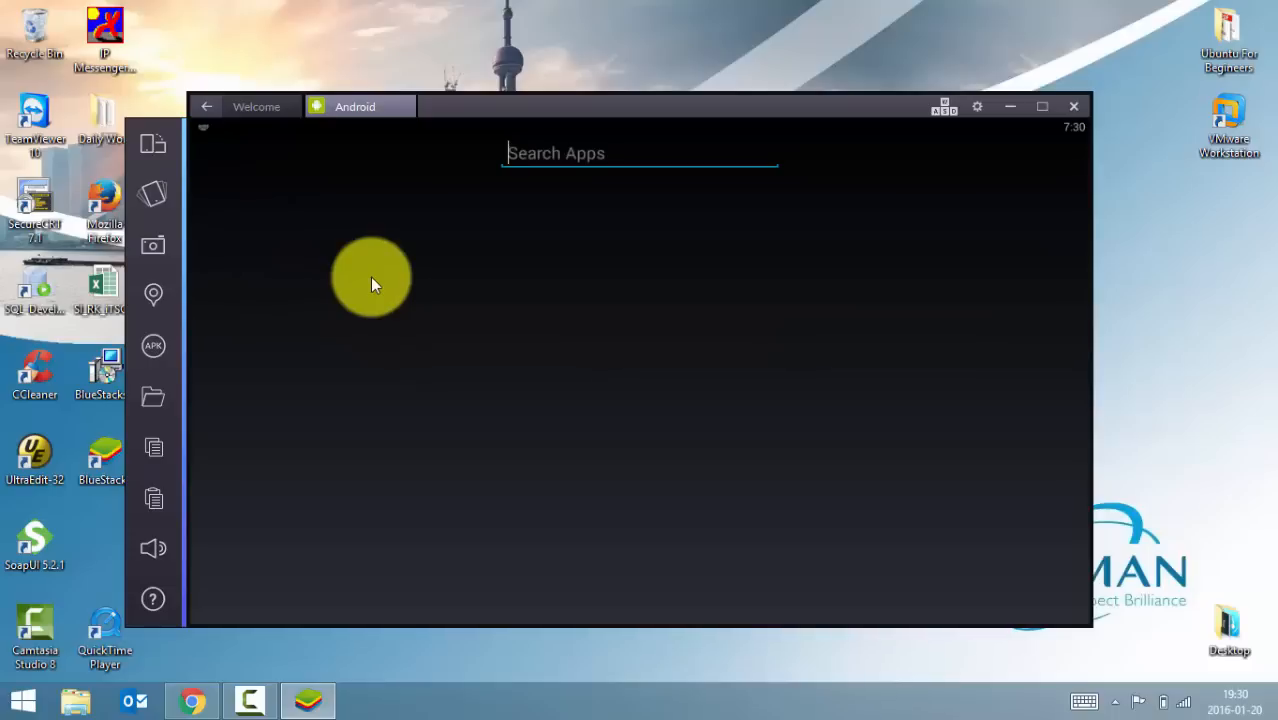
text(wht)
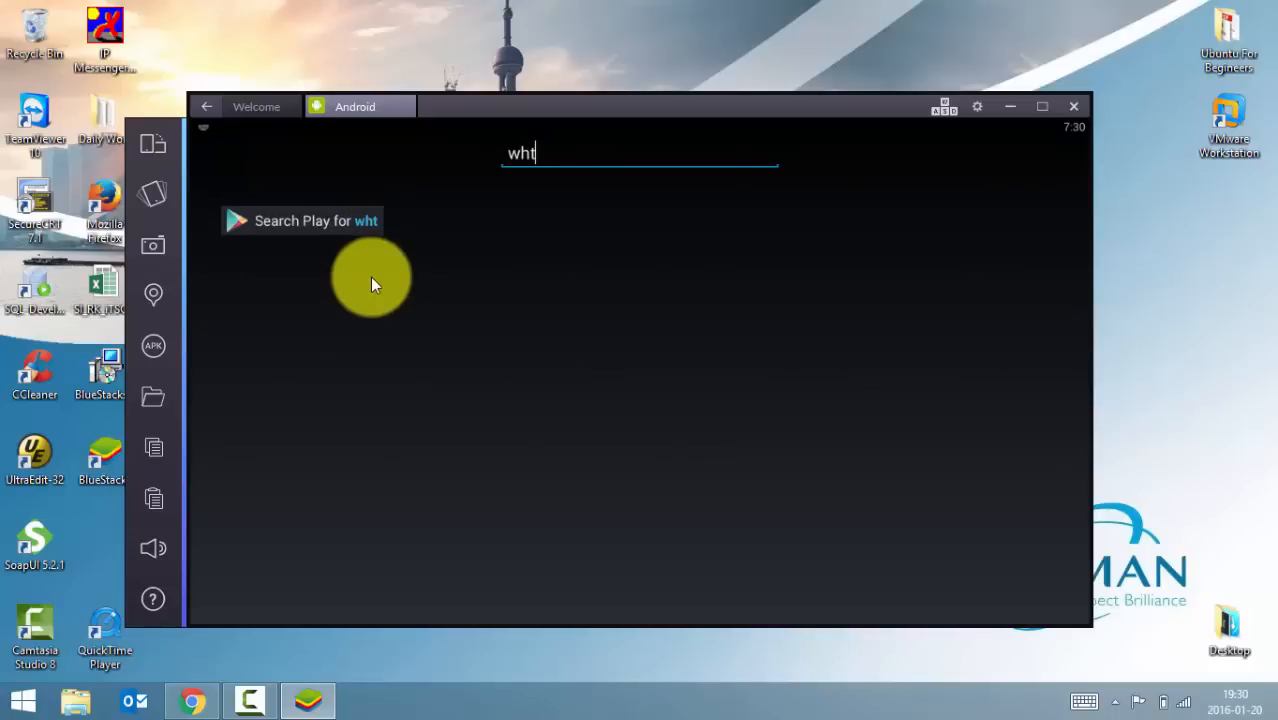
text(asapp)
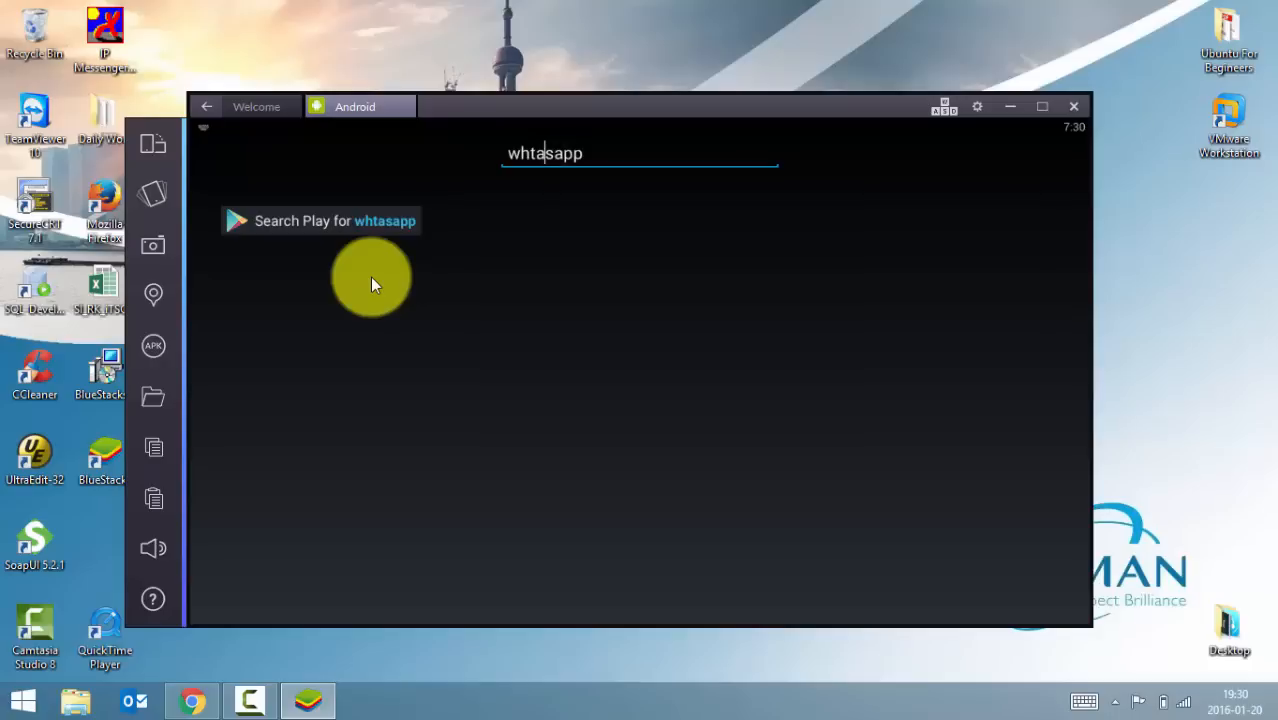
key(Backspace)
text(a)
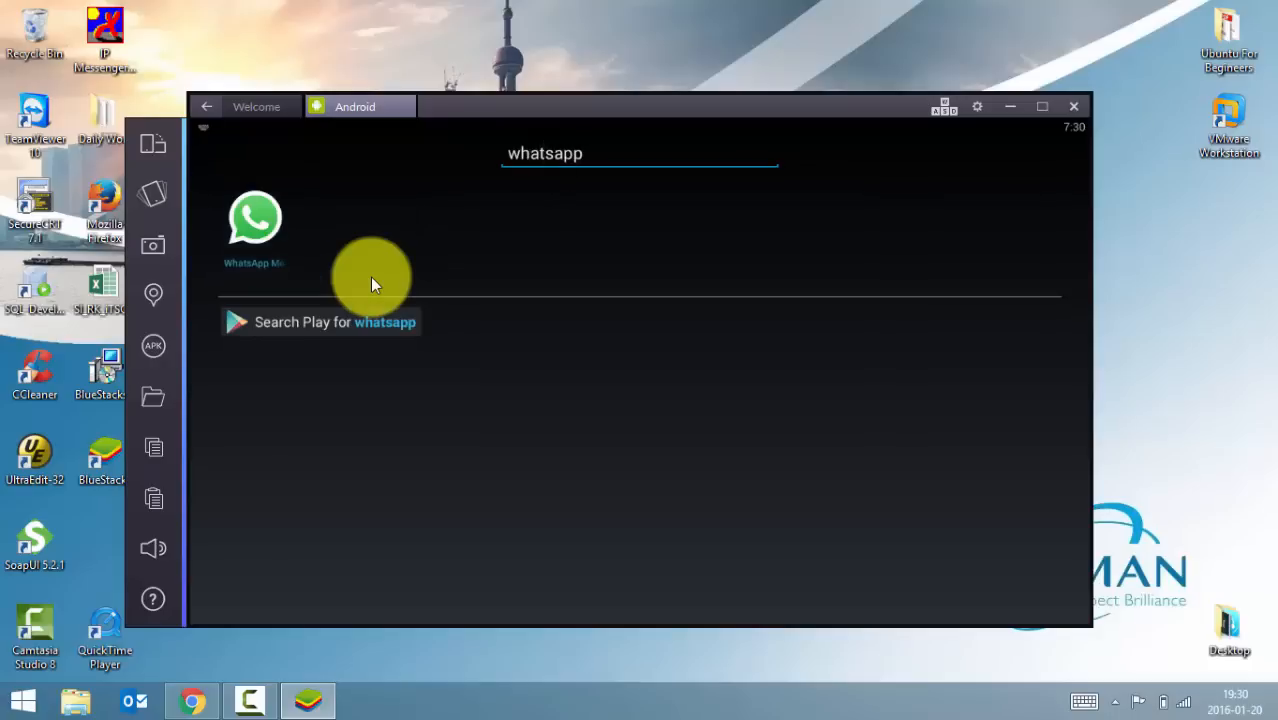
Search Play for whatsapp and complete one-time setup with the existing Google account and App Sync.
click(256, 216)
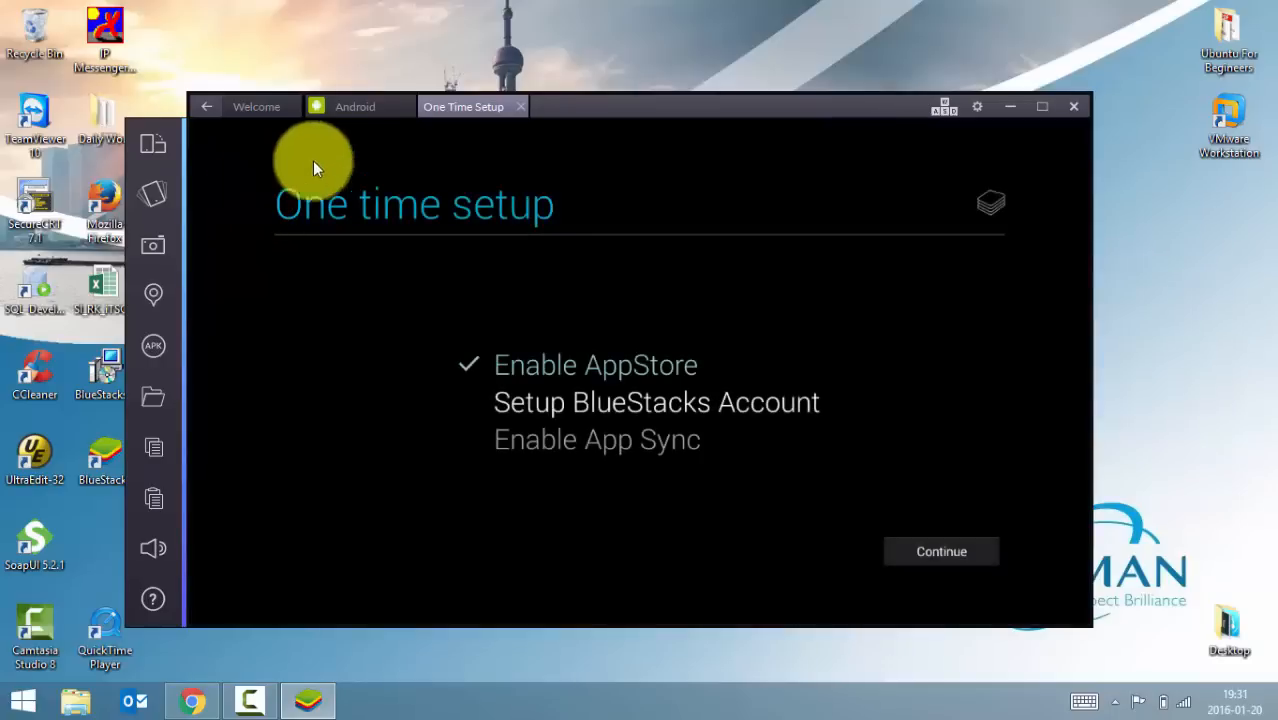
mouse_move(230, 300)
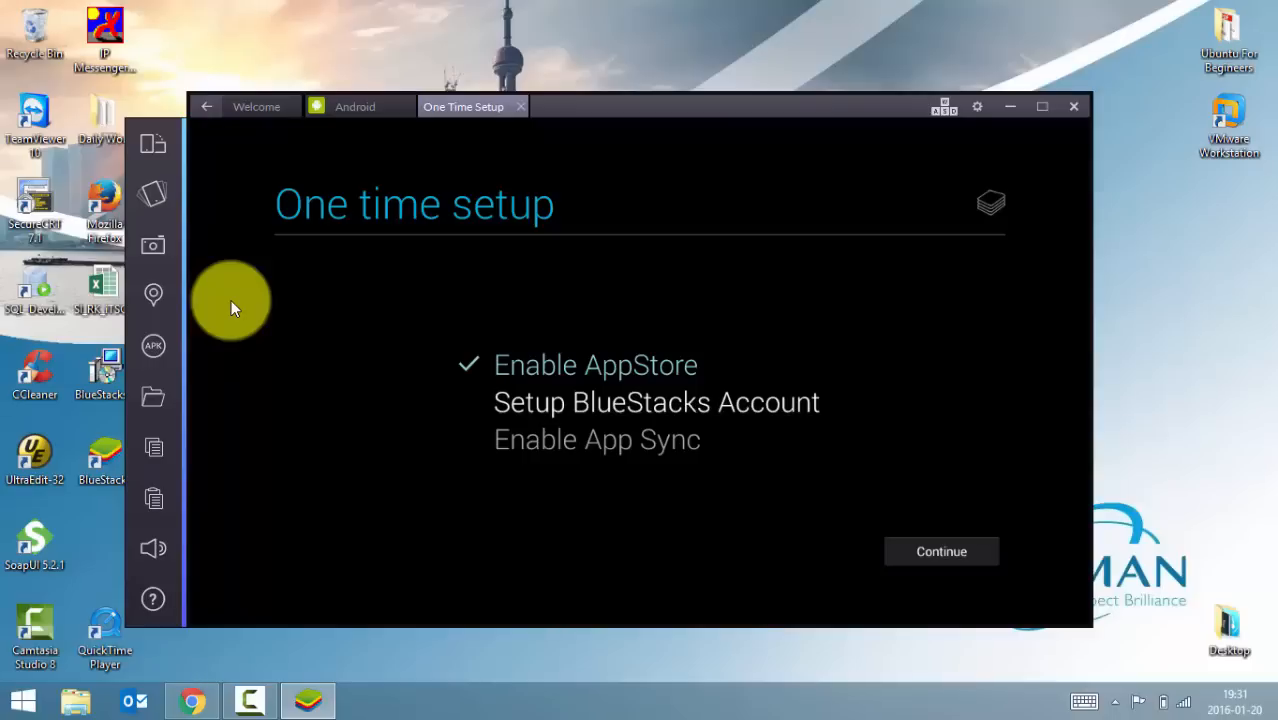
mouse_move(356, 328)
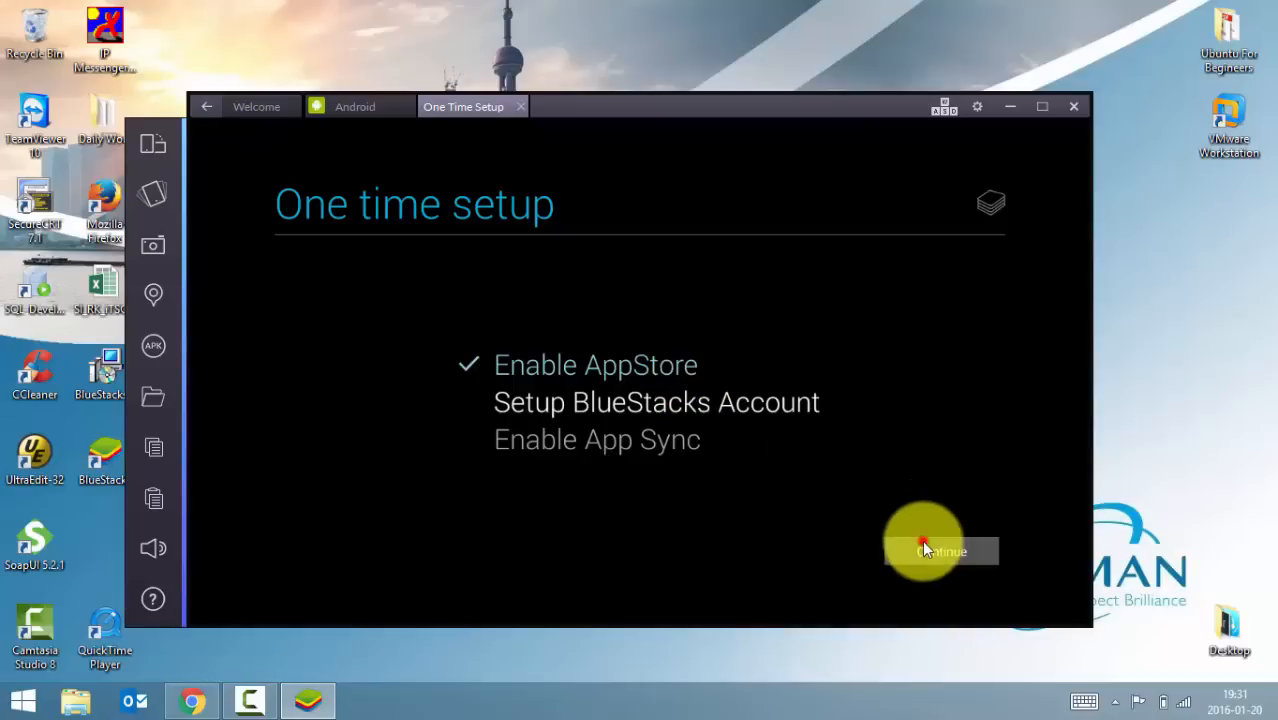
click(938, 552)
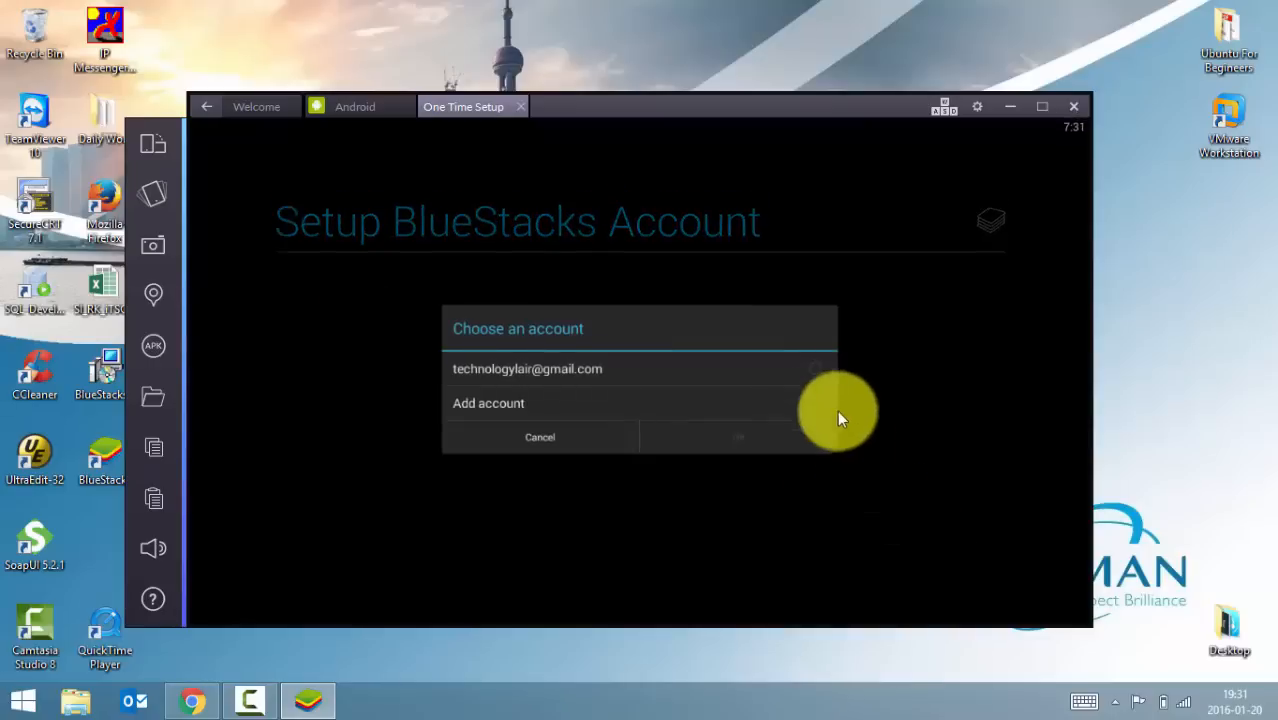
click(528, 368)
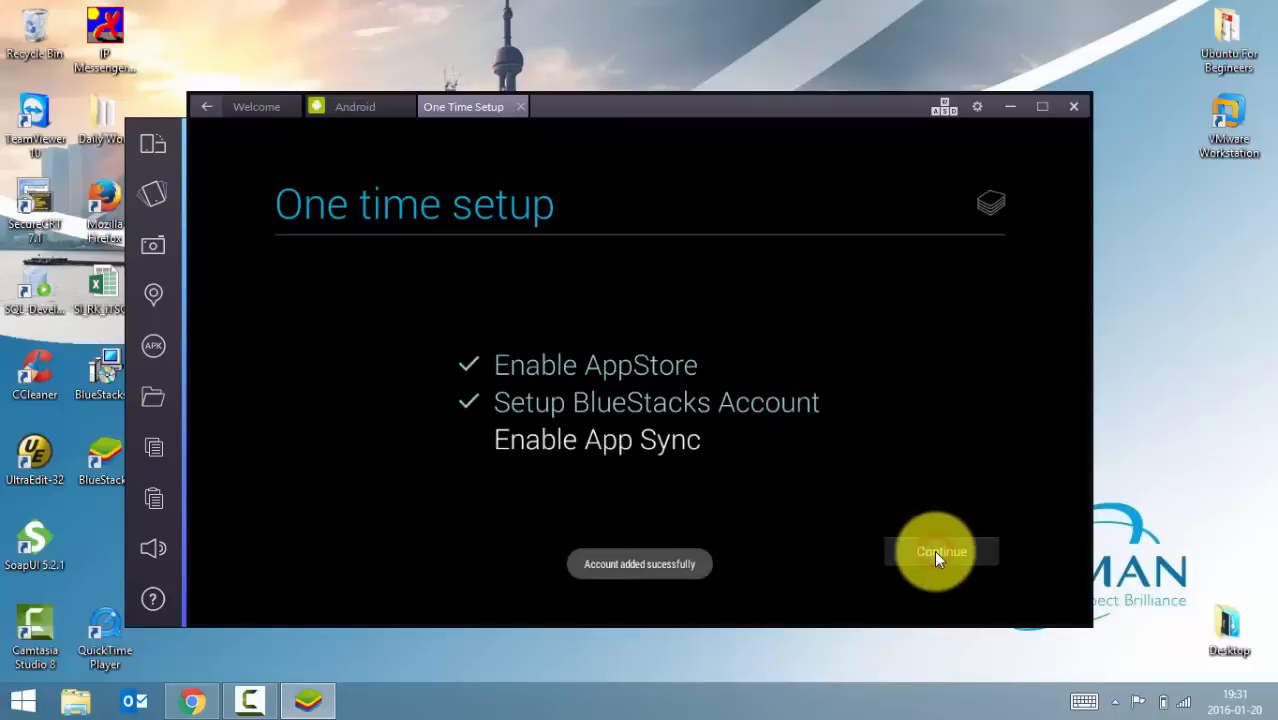
click(940, 552)
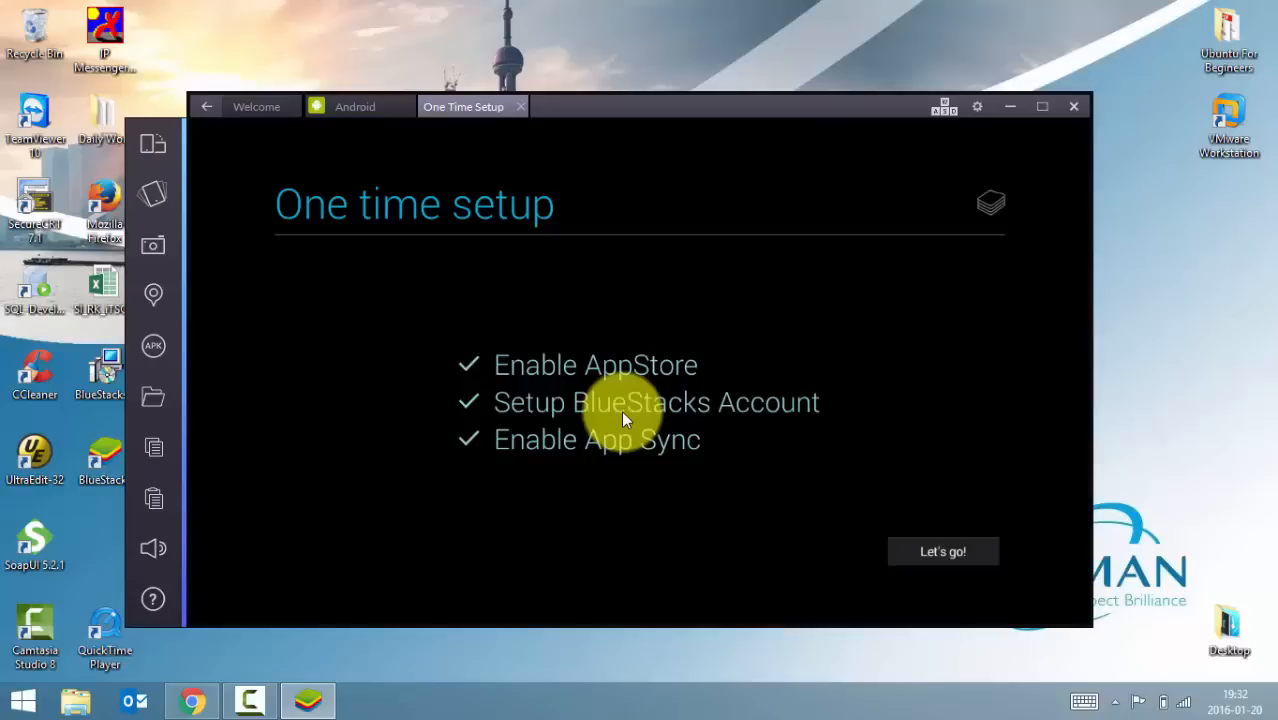
mouse_move(944, 552)
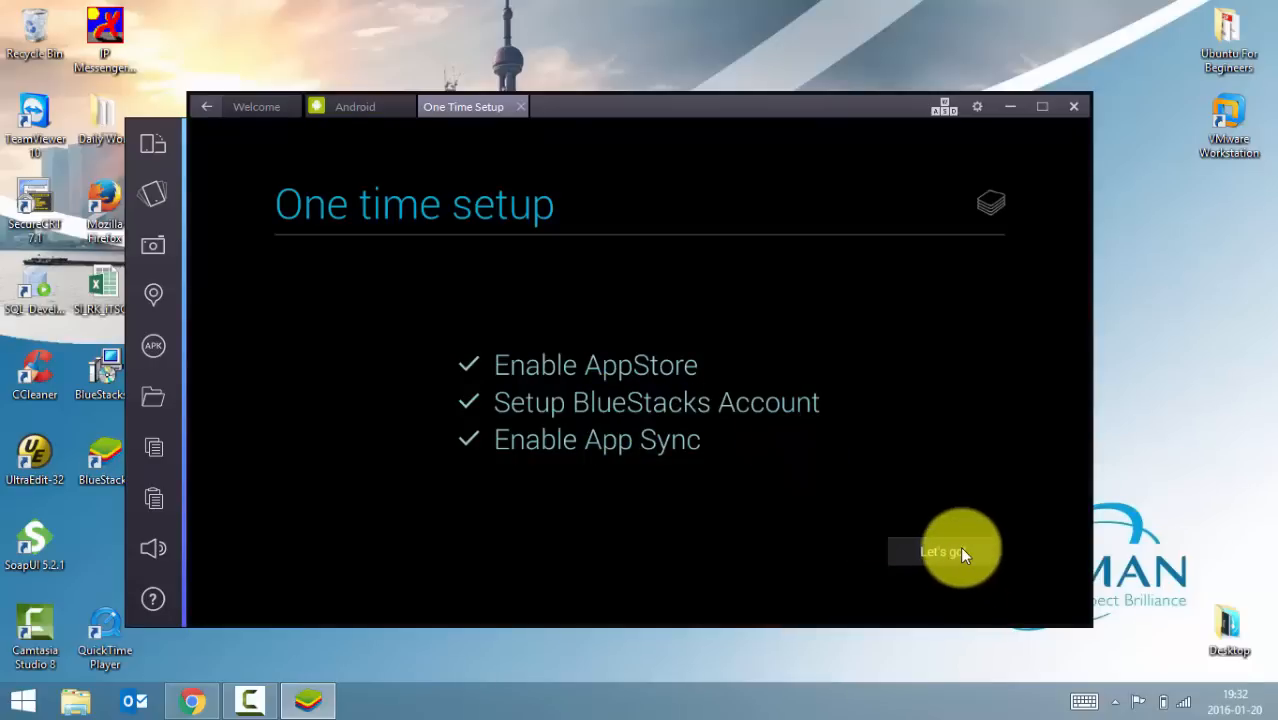
Finish setup with Let's go!, leave the WhatsApp Messenger page and focus the Google Play search.
click(940, 552)
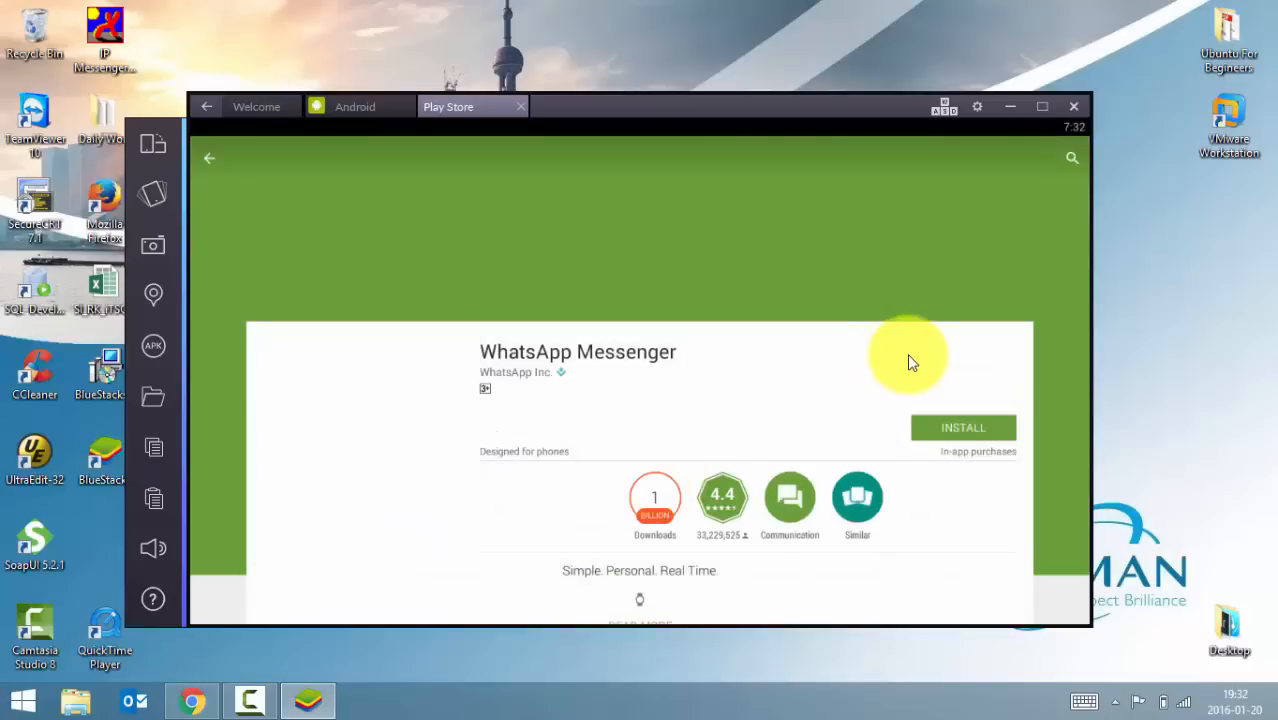
mouse_move(210, 162)
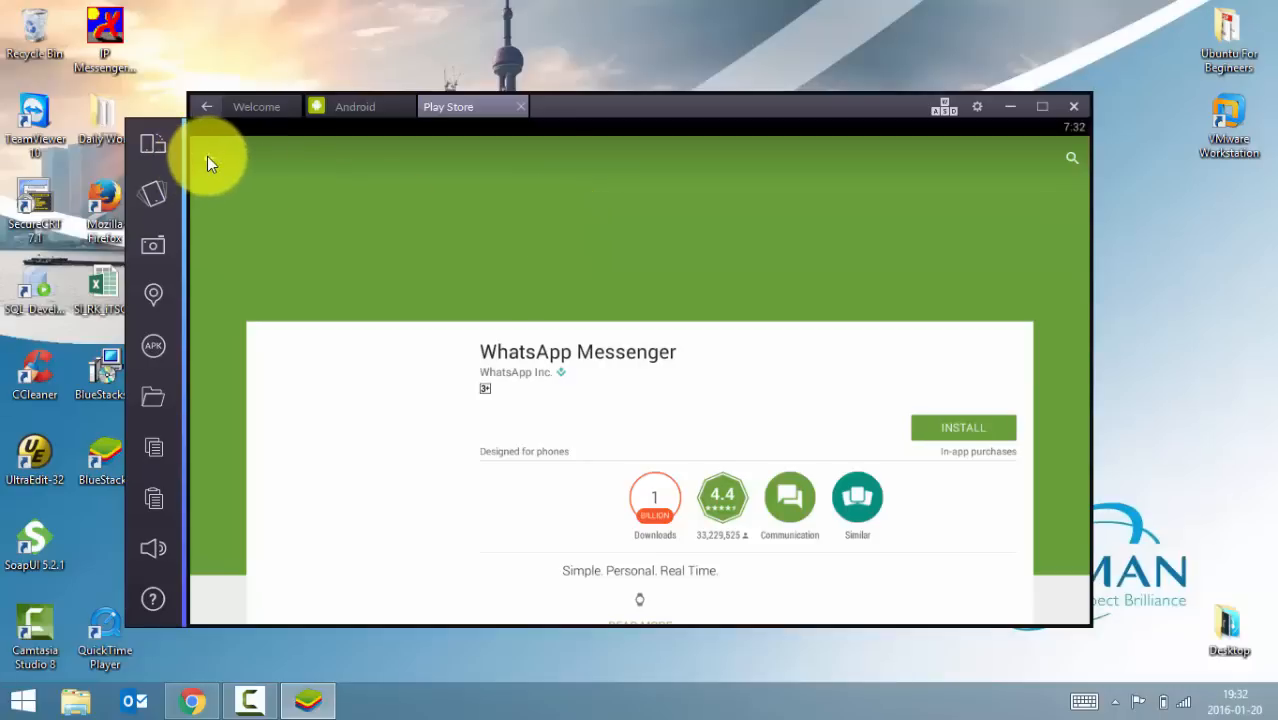
click(1072, 158)
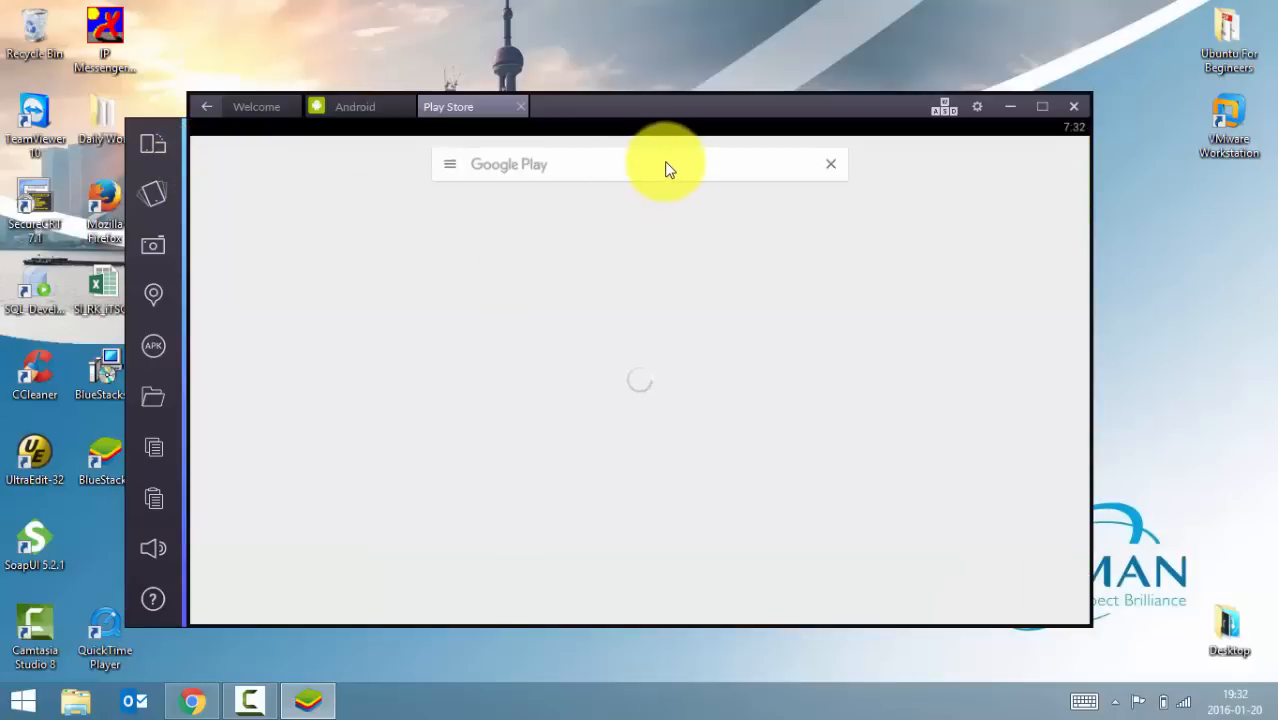
click(640, 164)
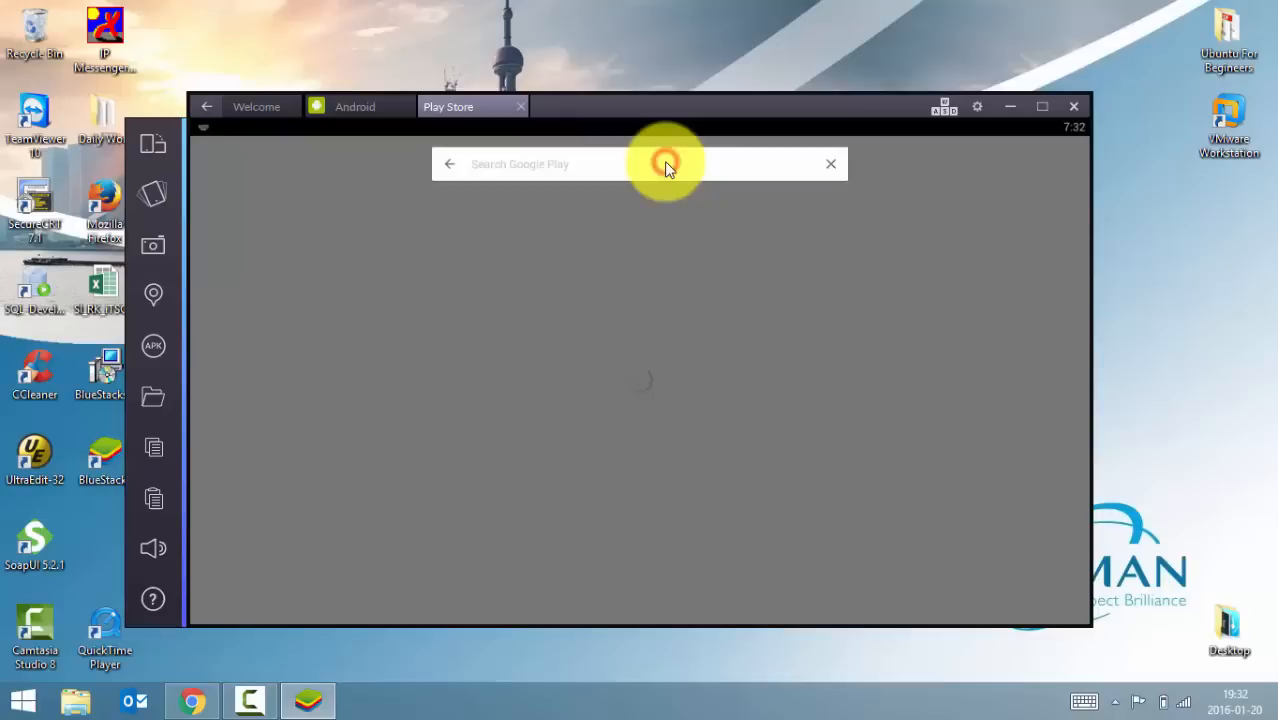
click(540, 164)
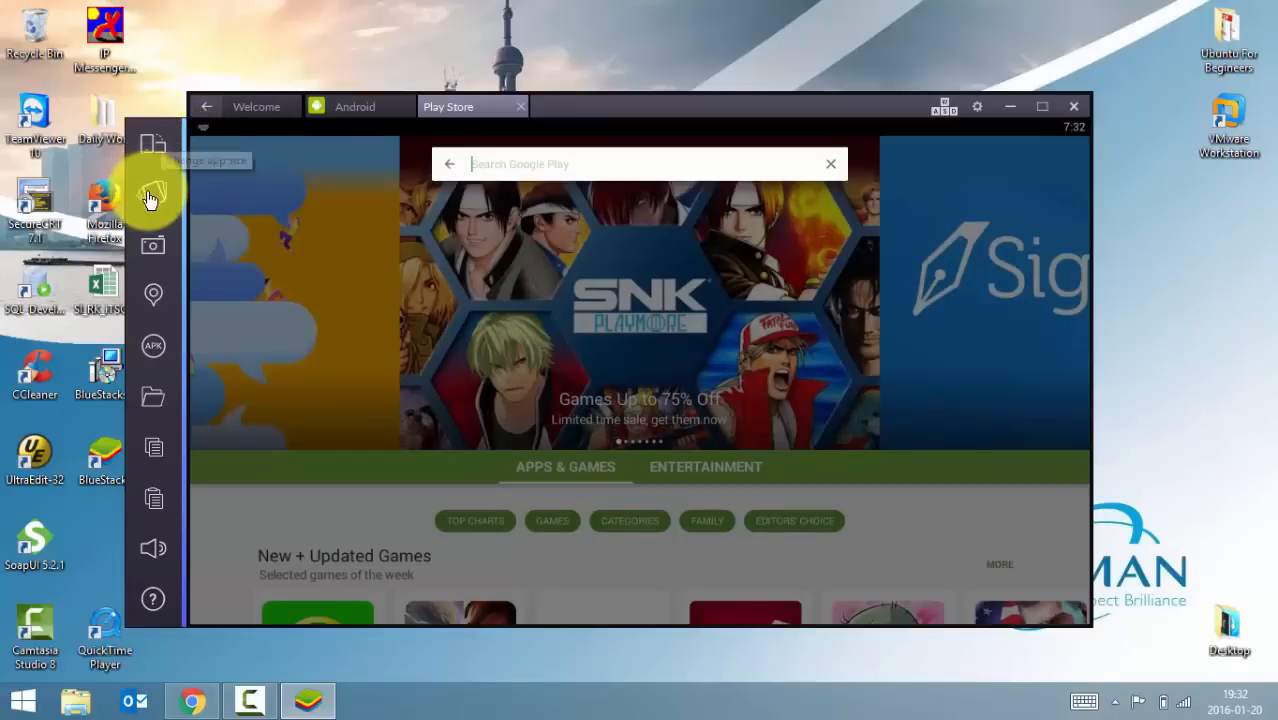
mouse_move(152, 486)
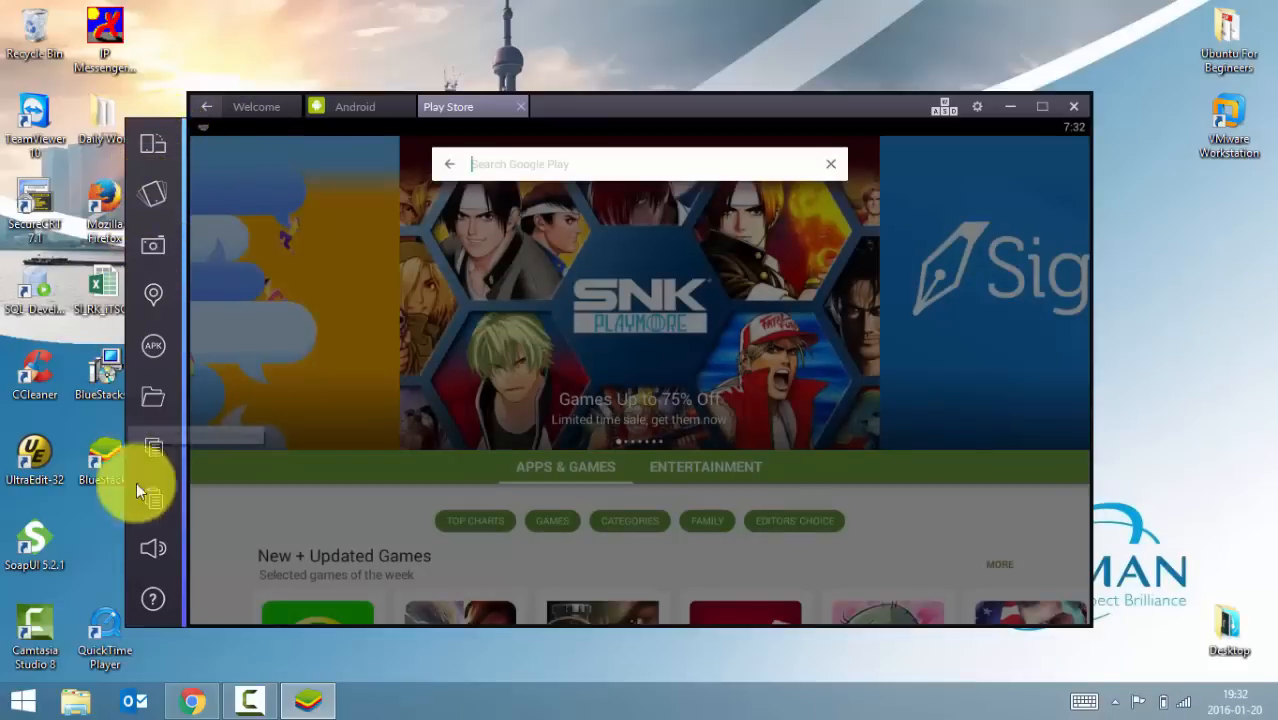
mouse_move(152, 144)
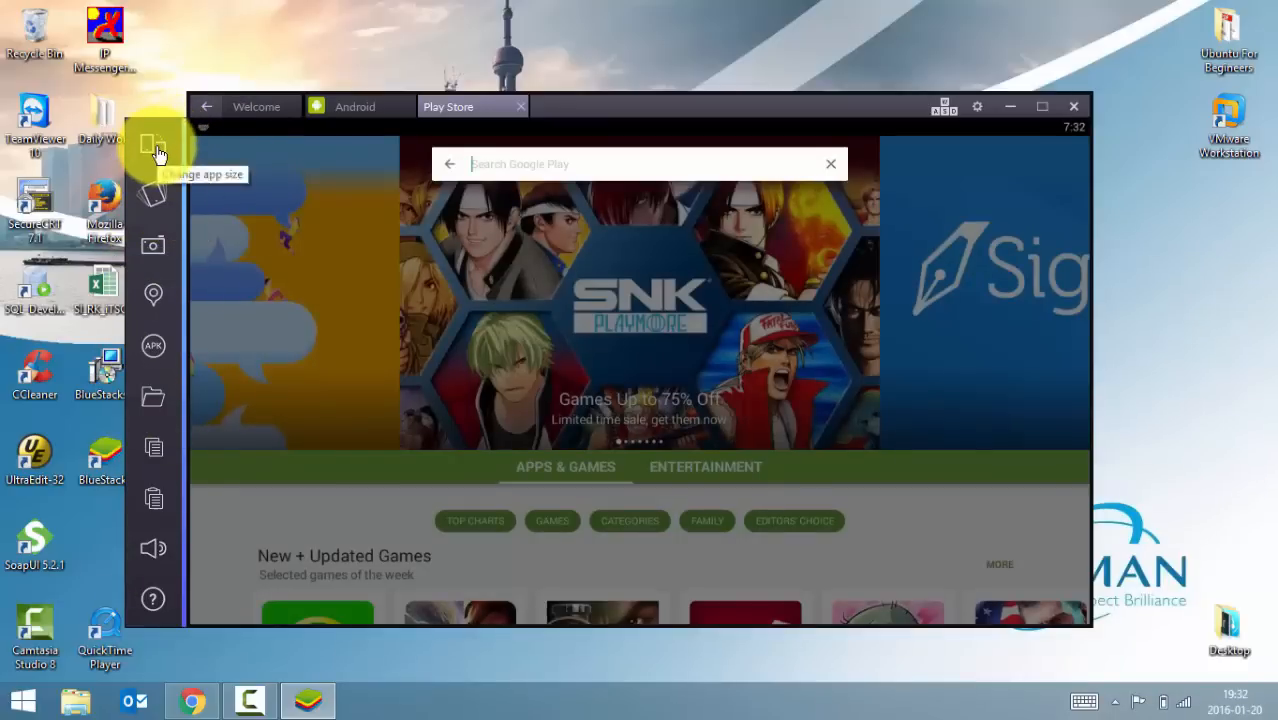
Close the Play Store tab and toggle the app size to portrait and back to landscape.
click(520, 106)
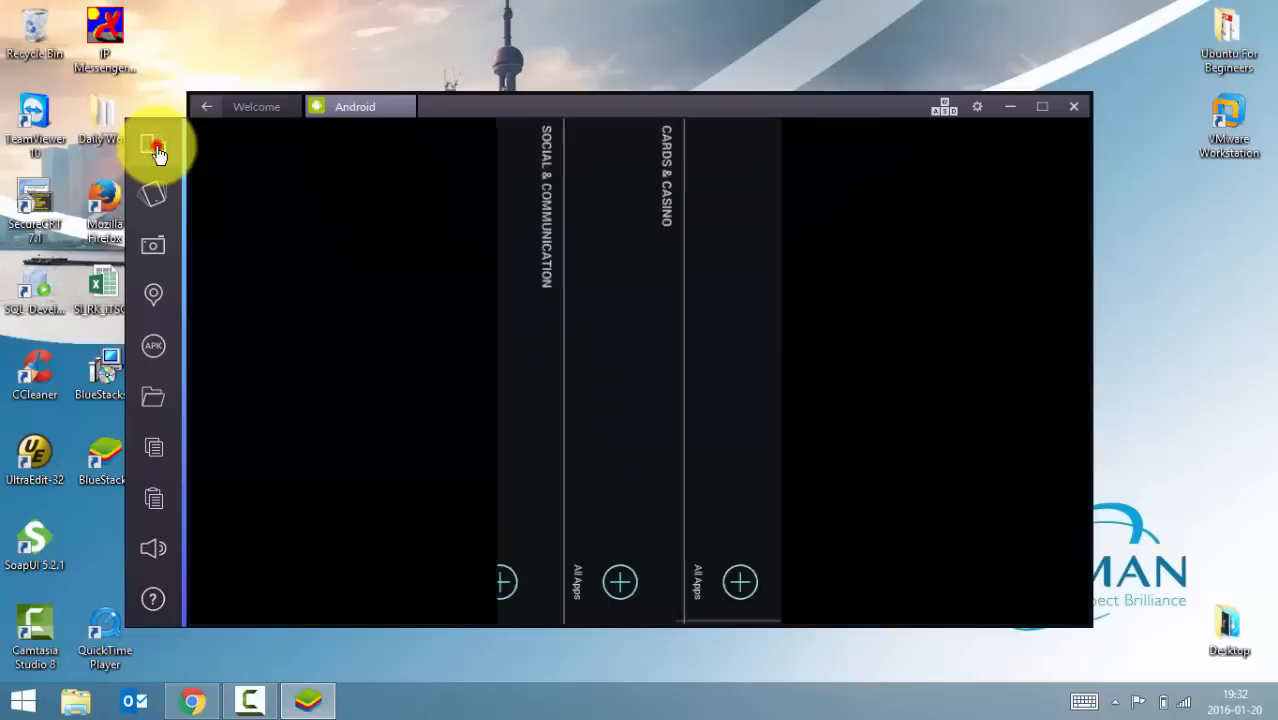
click(152, 148)
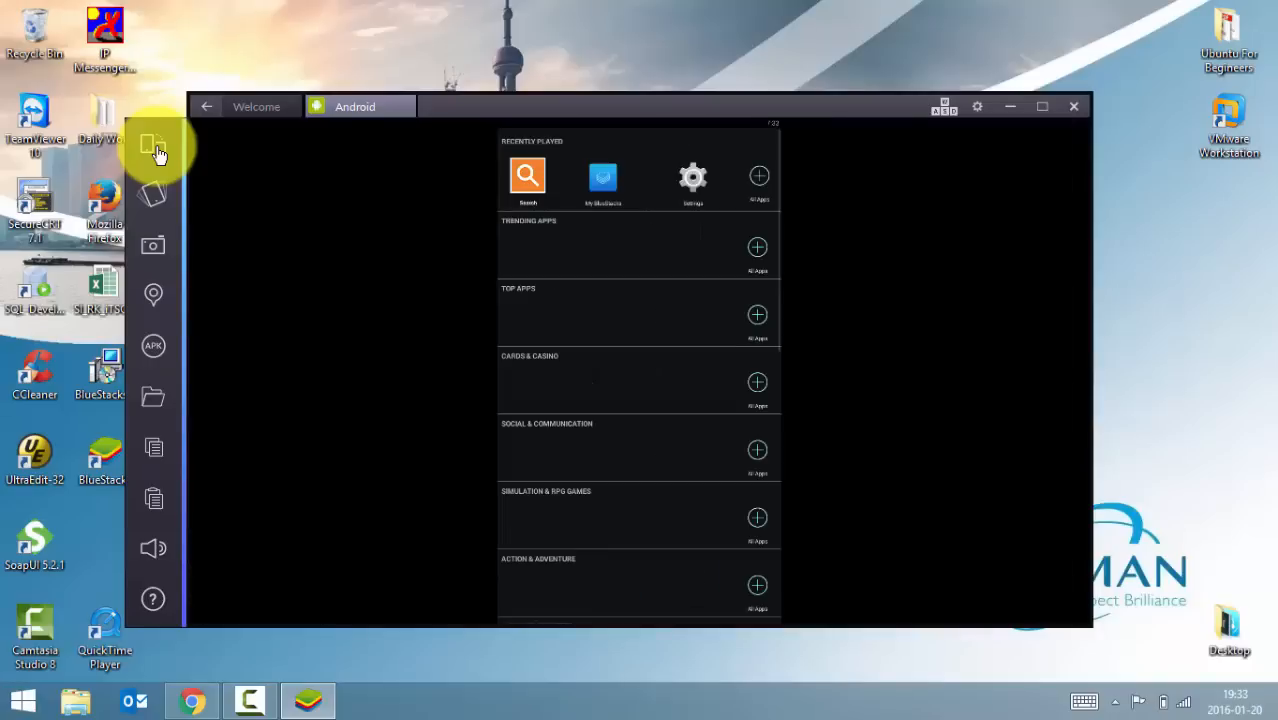
click(152, 144)
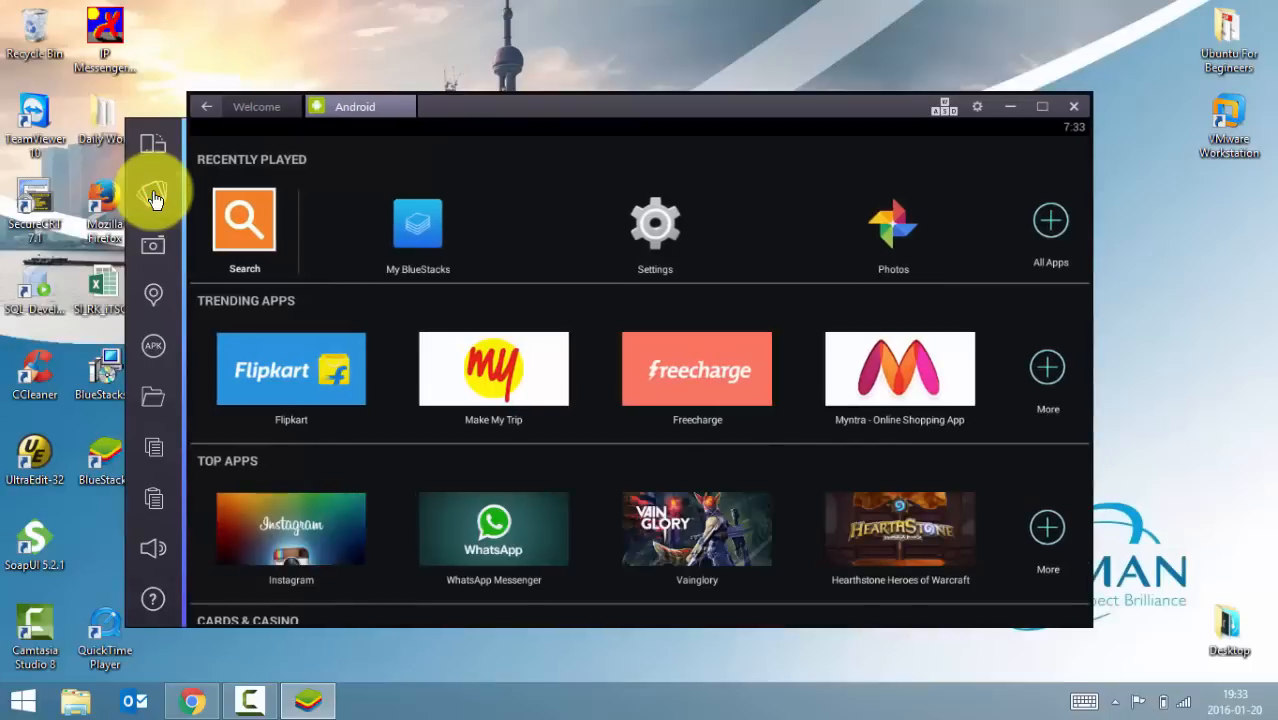
Demonstrate the screenshot share options and the Location map sidebar tools.
click(152, 248)
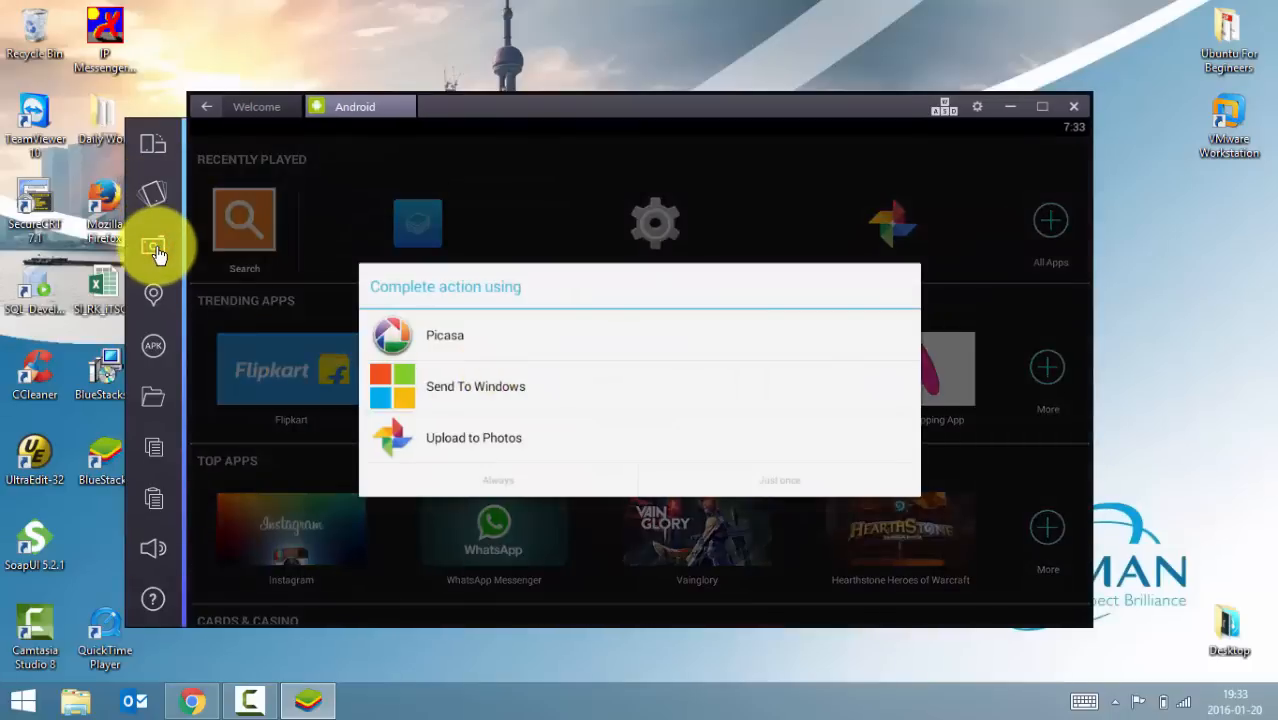
mouse_move(450, 280)
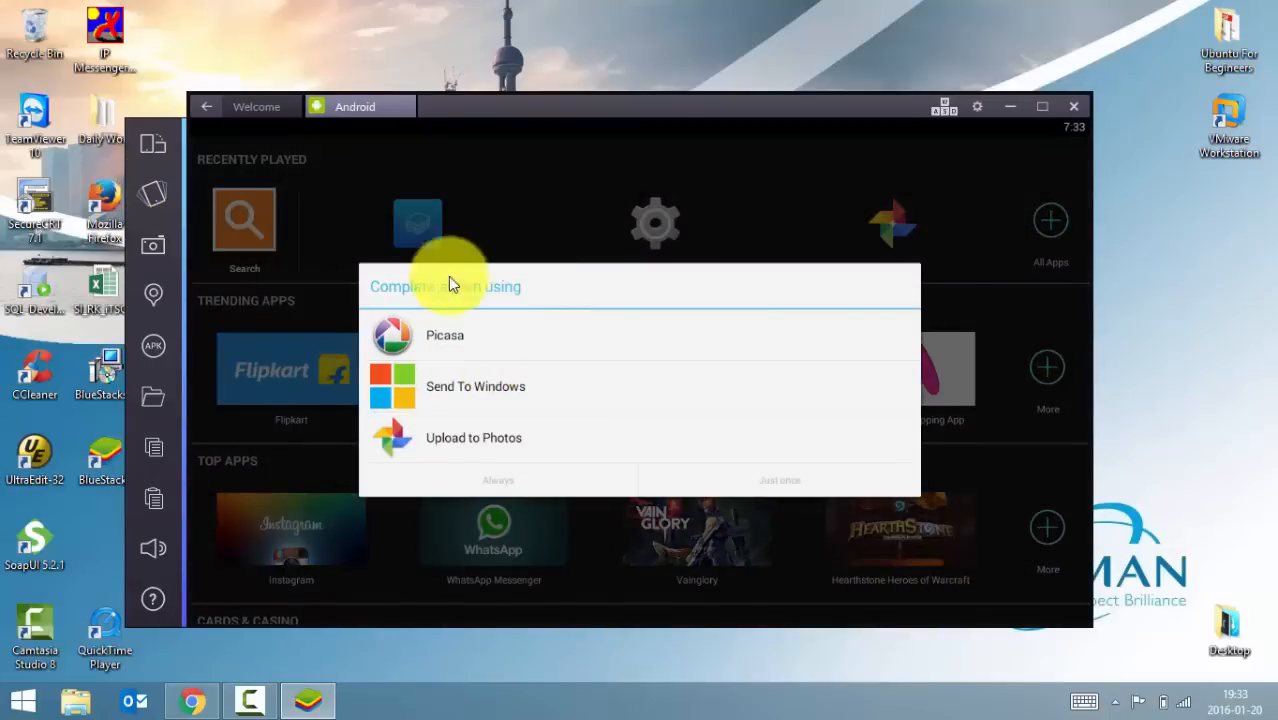
mouse_move(152, 248)
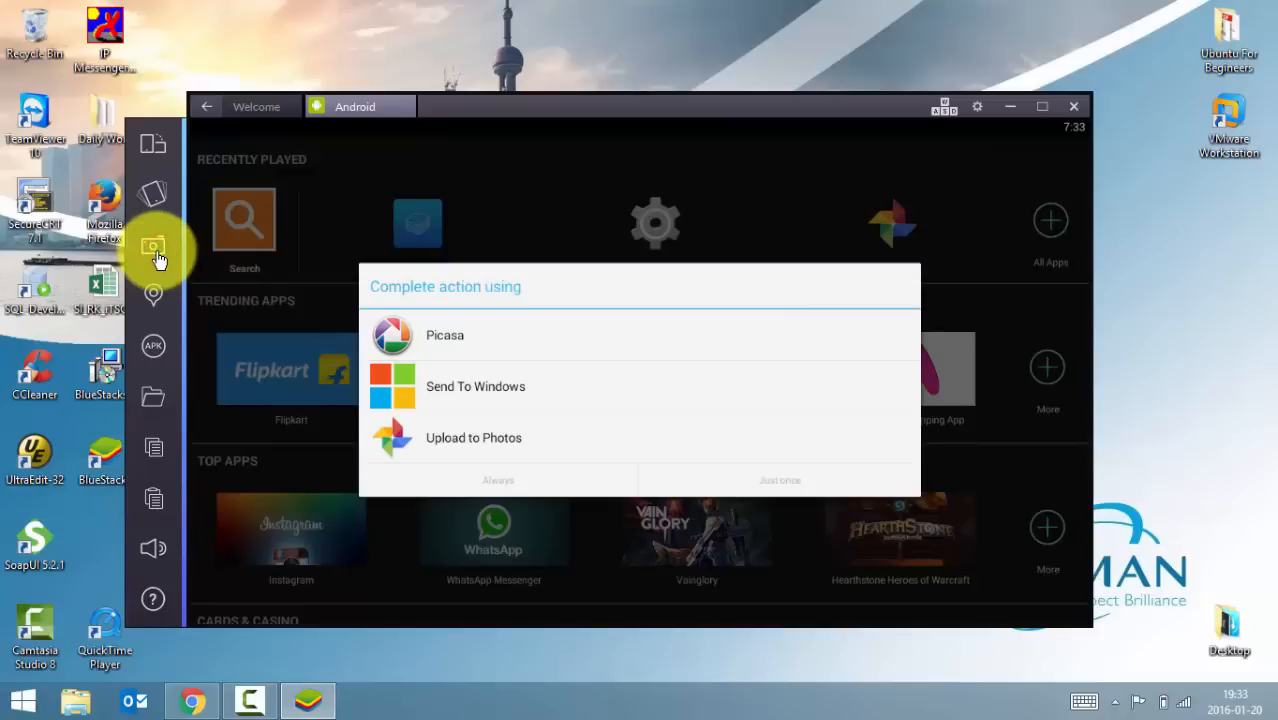
click(152, 294)
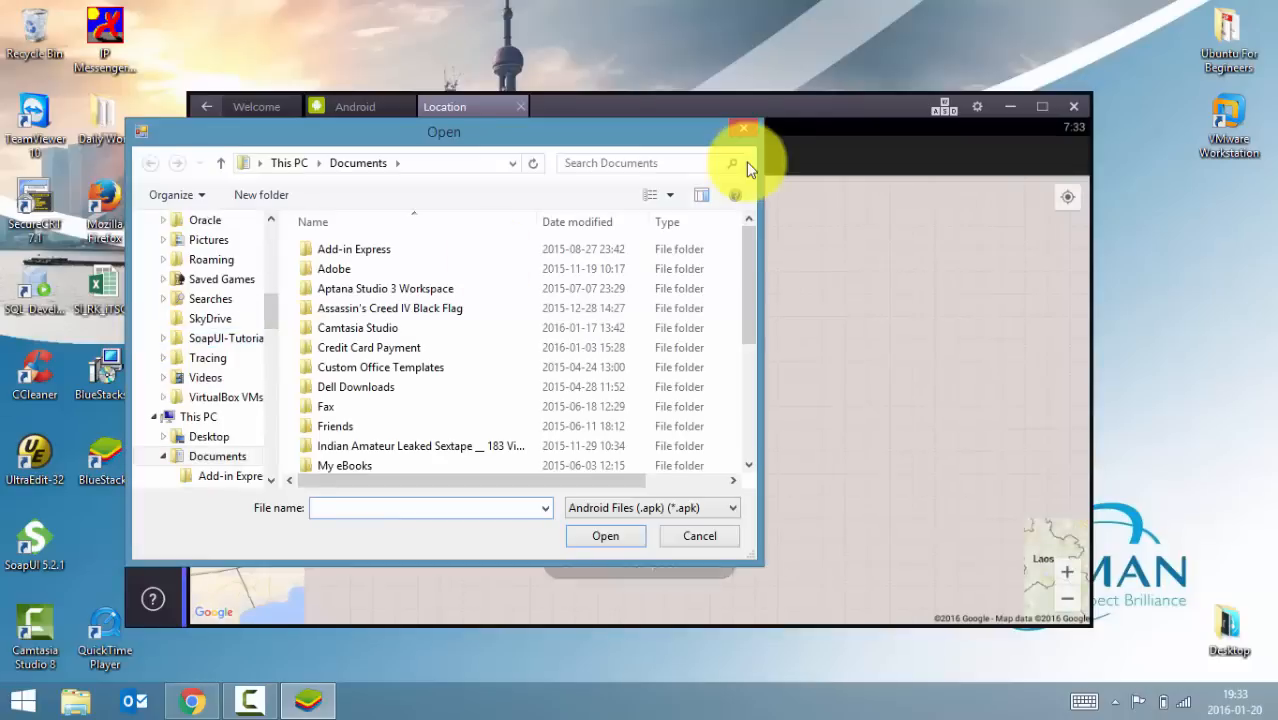
Reopen the APK install picker, browse to the BlueStacksGameManager folder, then close it to show the Location map near New Delhi.
click(698, 536)
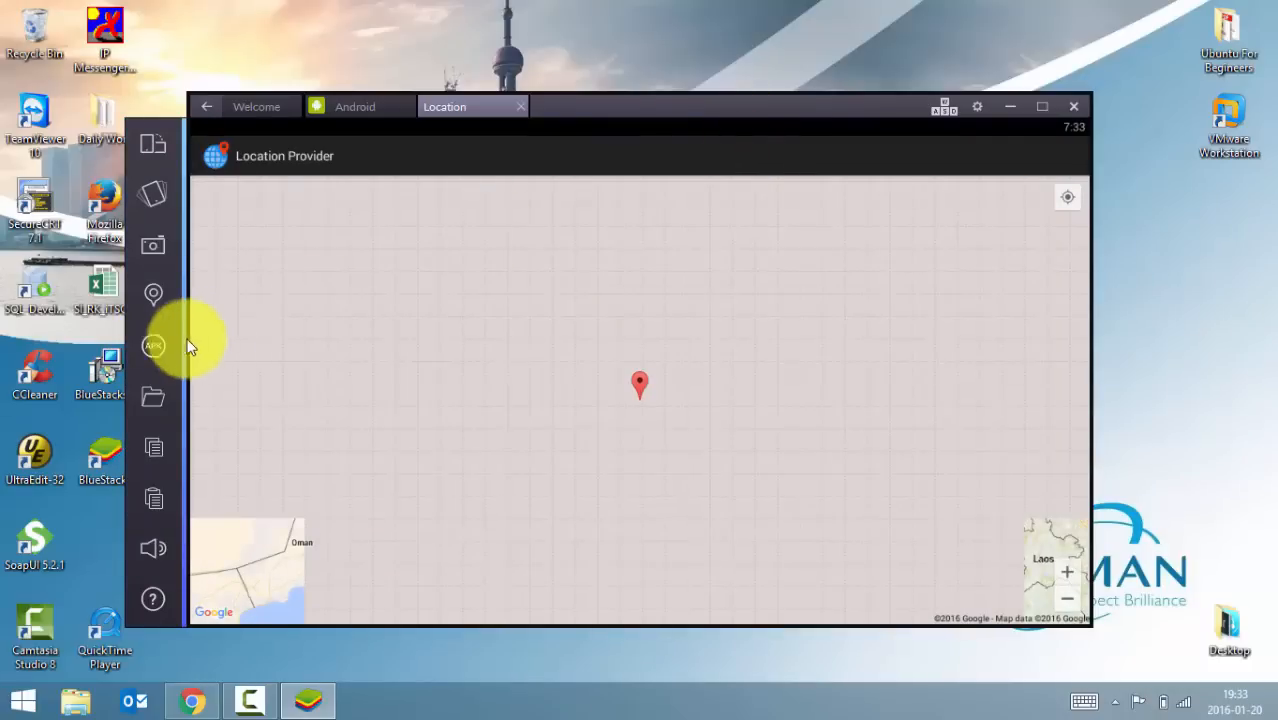
click(152, 346)
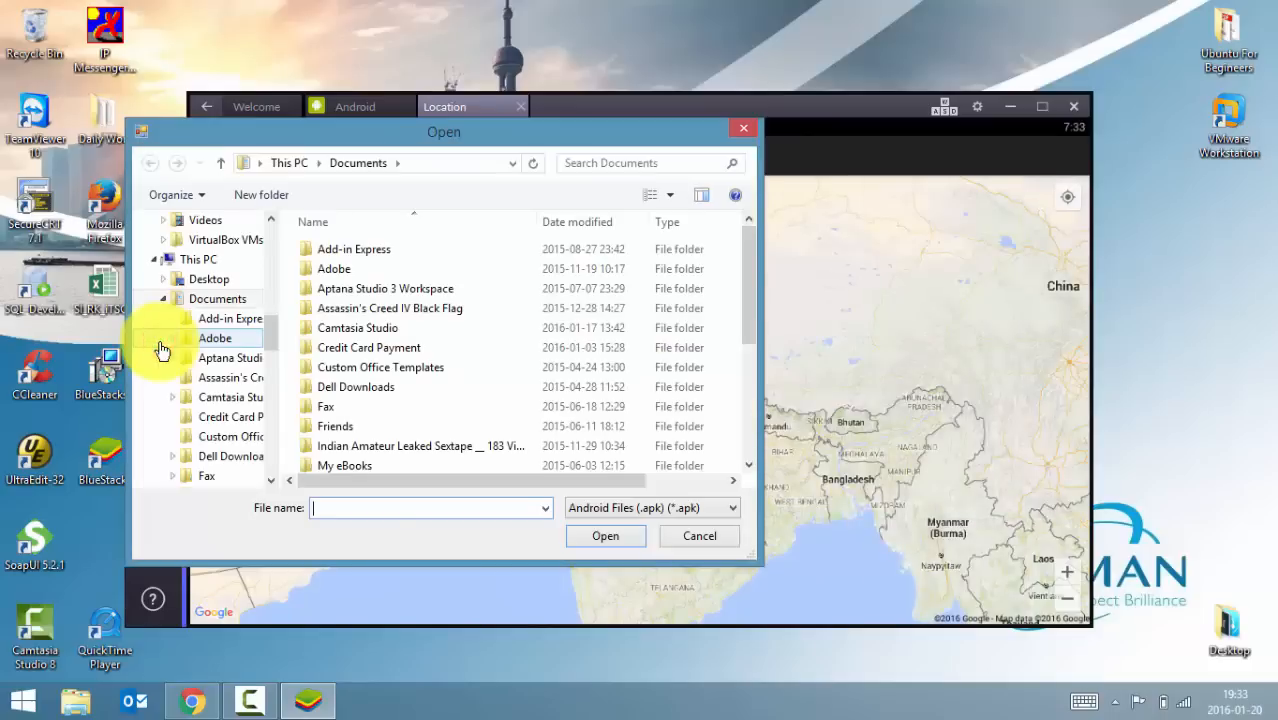
scroll(down, 3)
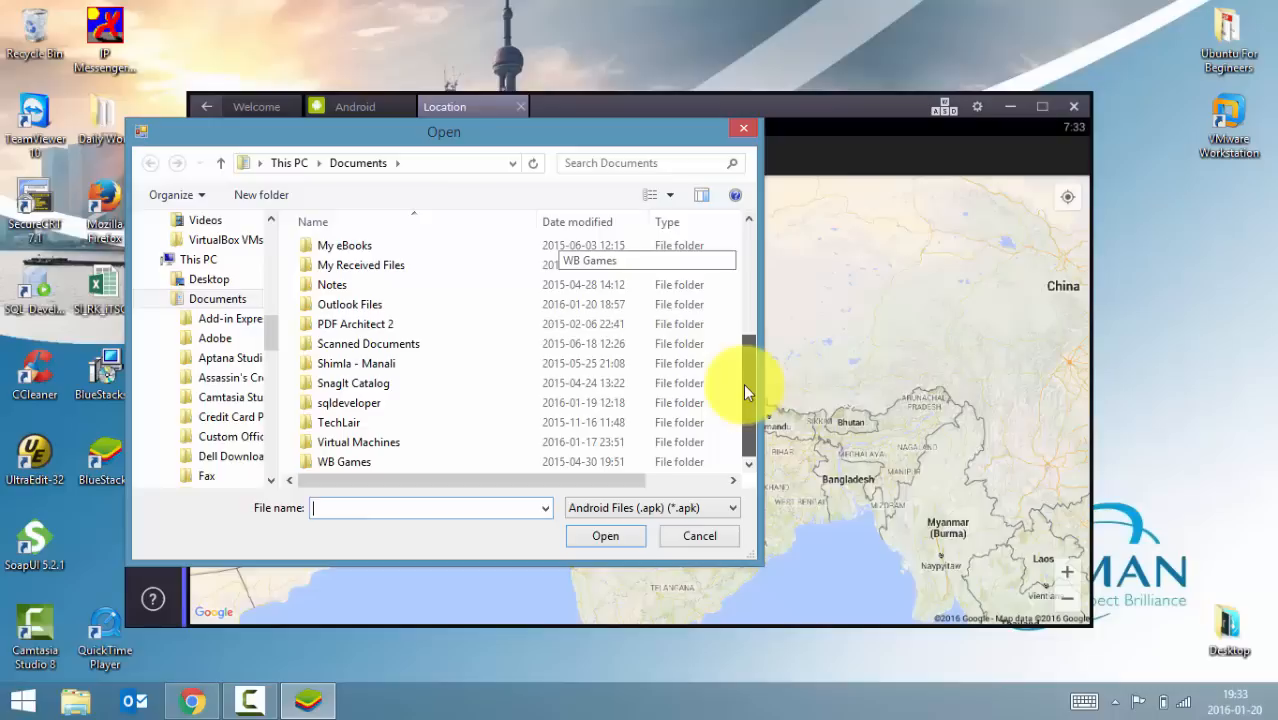
click(698, 536)
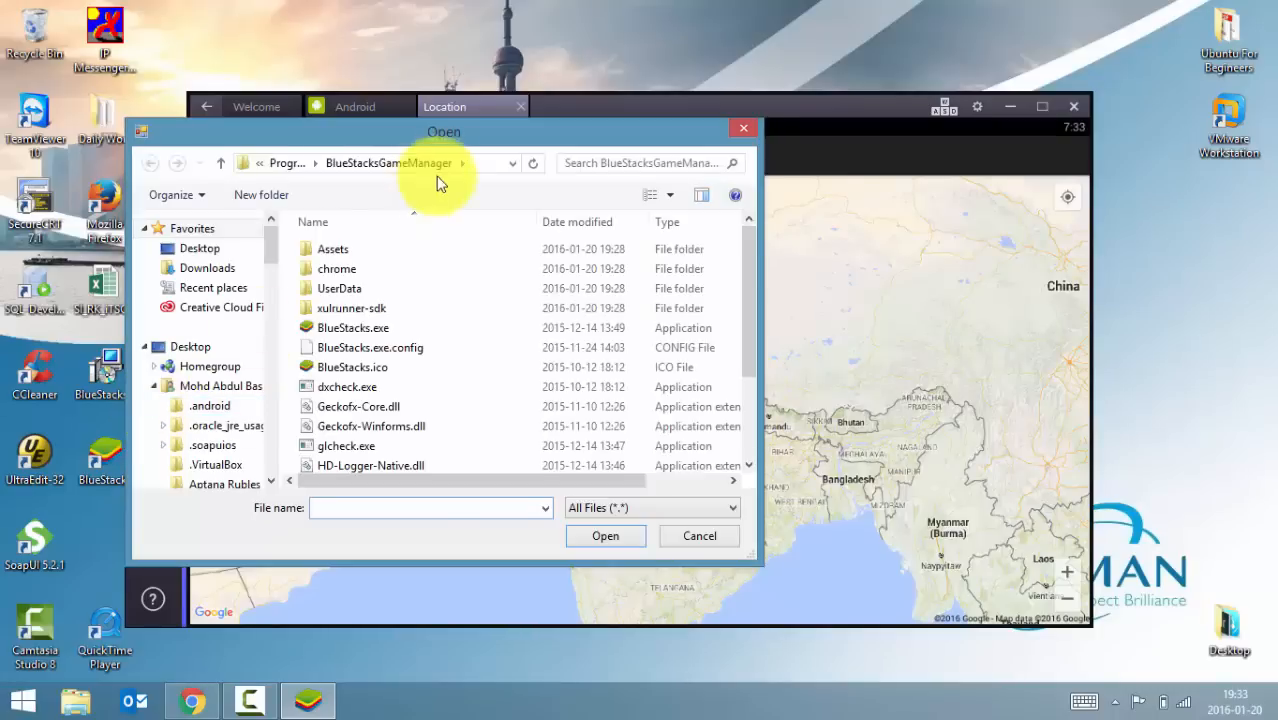
drag(444, 132, 580, 172)
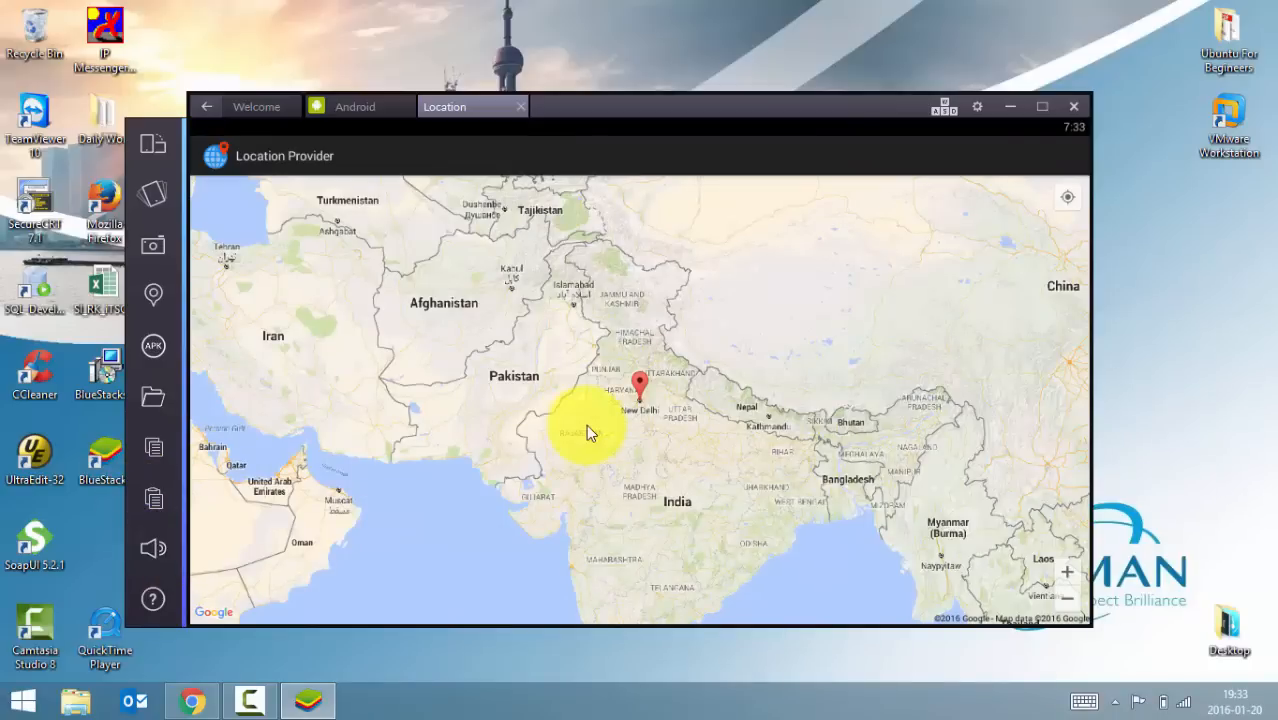
Close the Location tab to return to the home screen with recently played and trending apps.
click(356, 106)
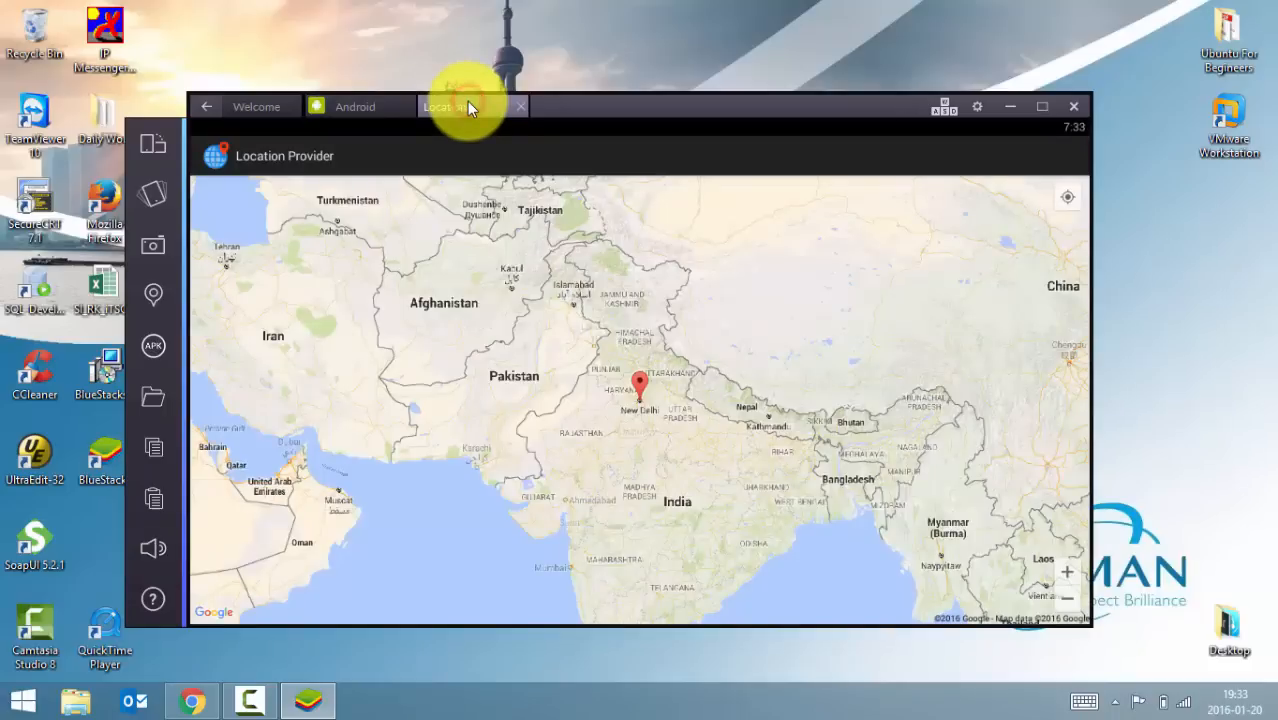
click(520, 108)
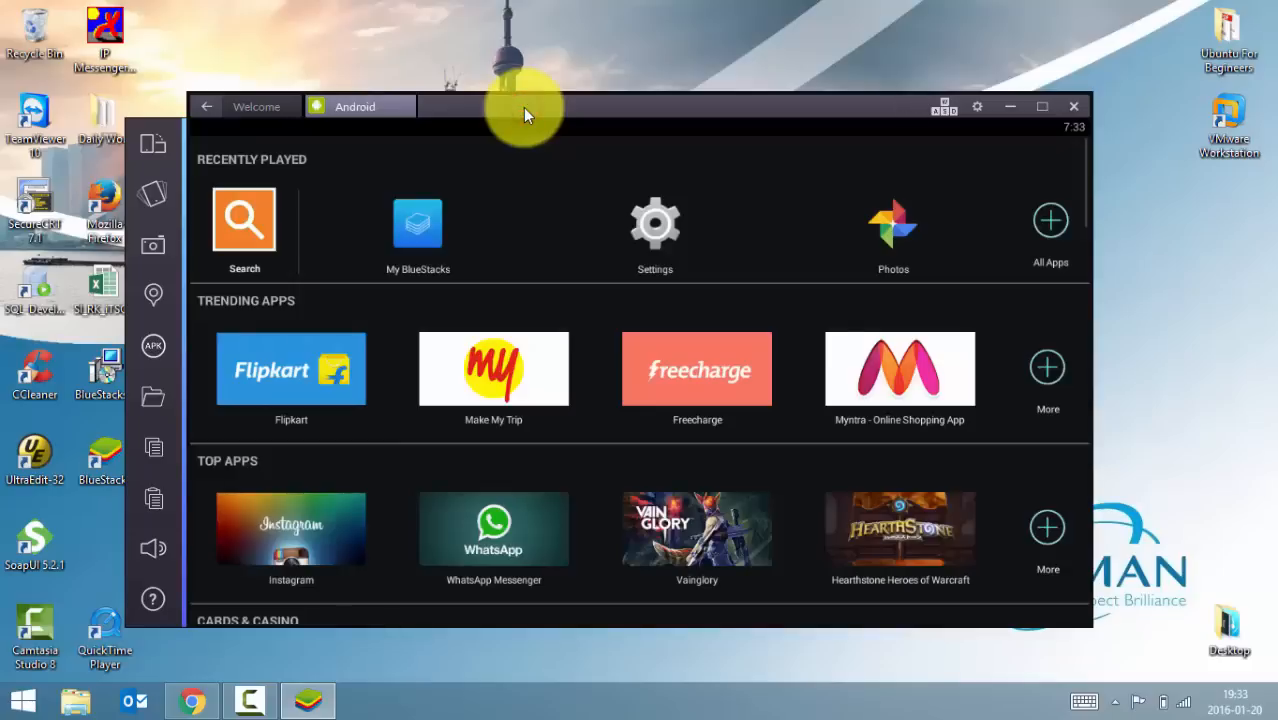